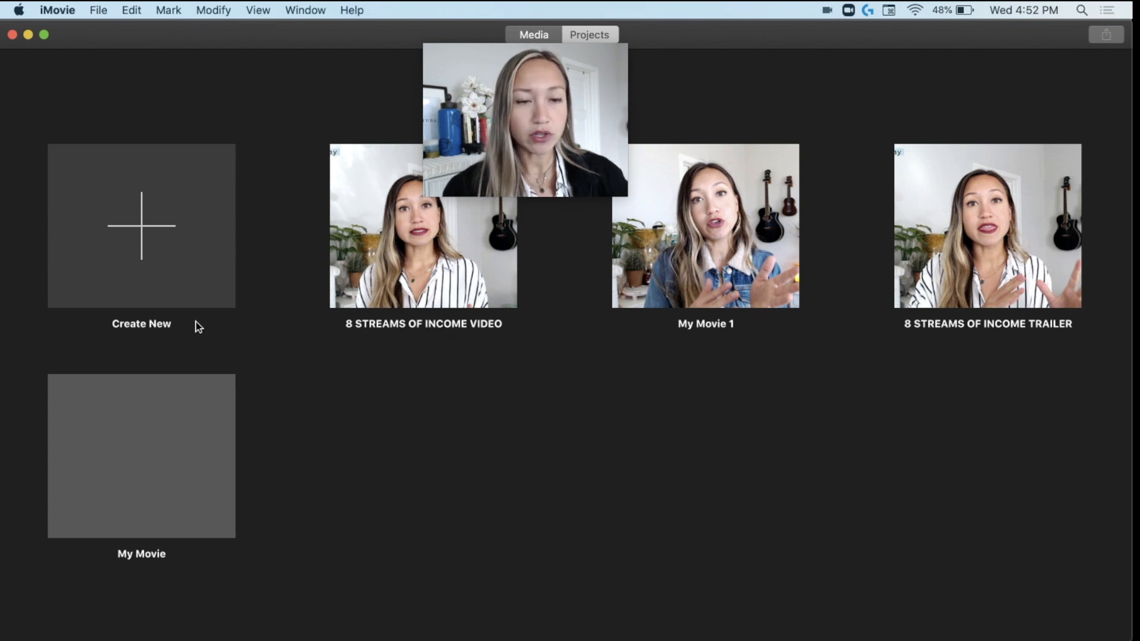
mouse_move(223, 257)
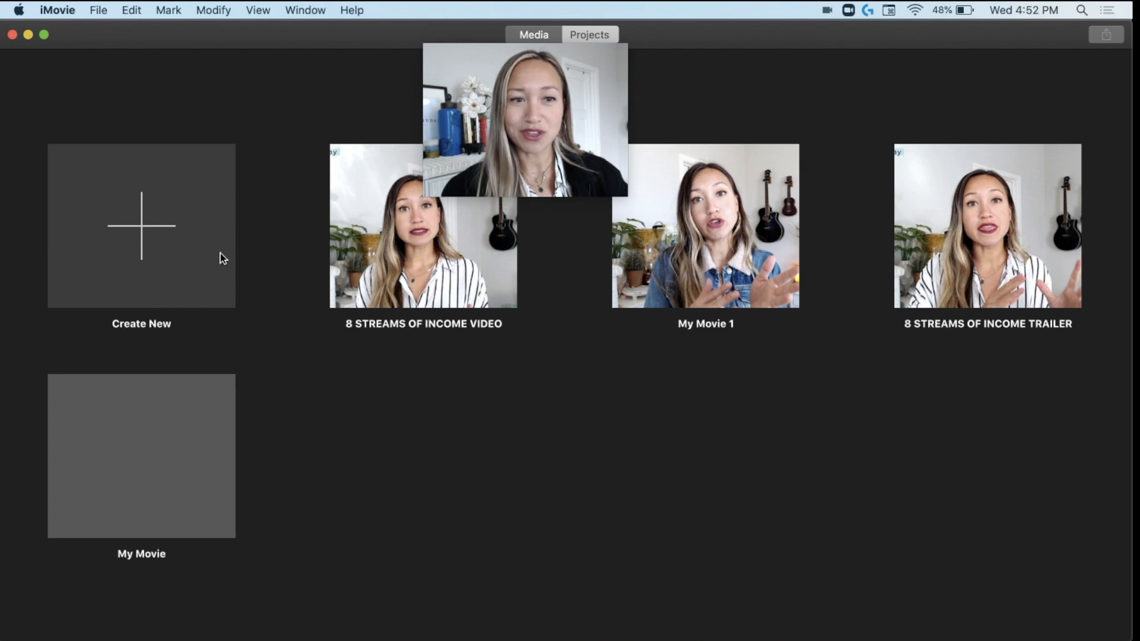
Open the 8 STREAMS OF INCOME VIDEO project from the Projects browser.
click(423, 226)
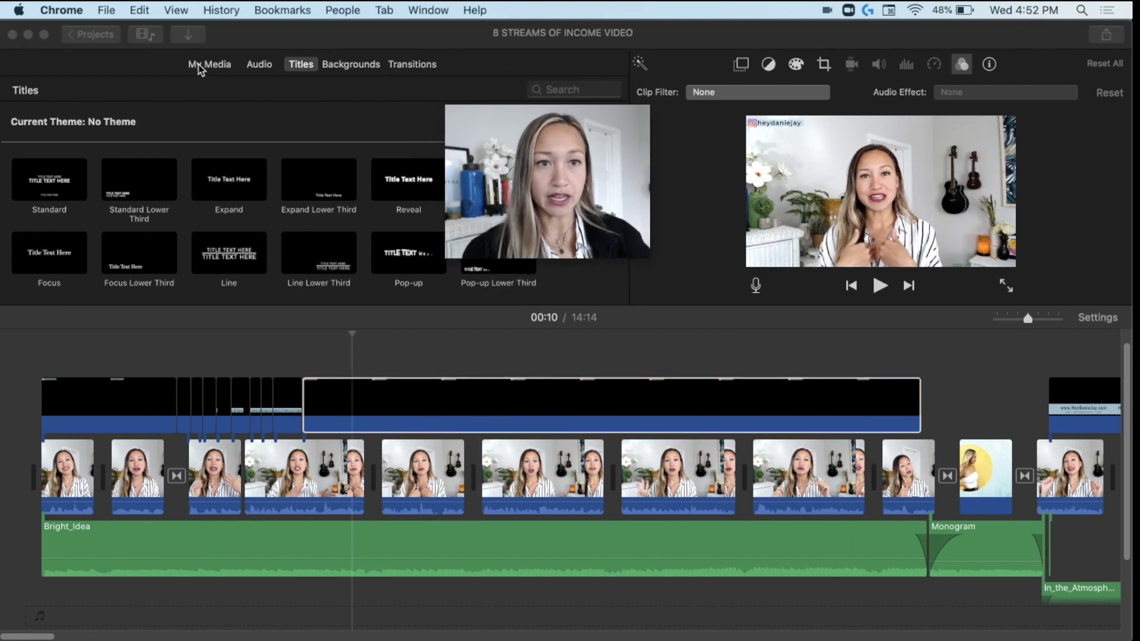
Show My Media for the project and dismiss the Finder import window.
click(209, 65)
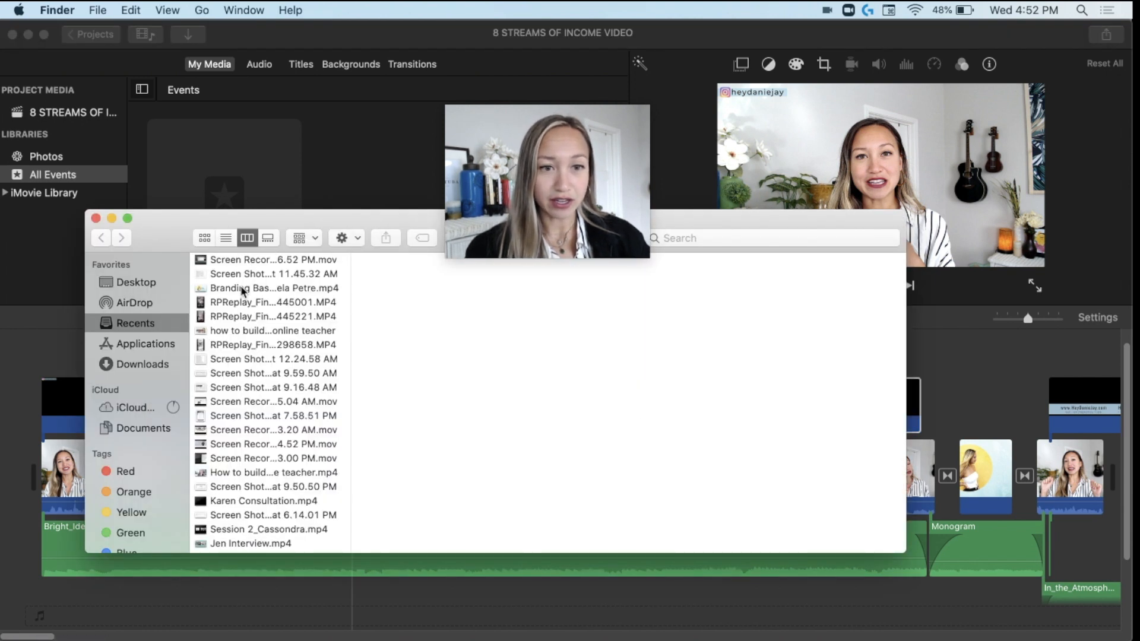
click(273, 301)
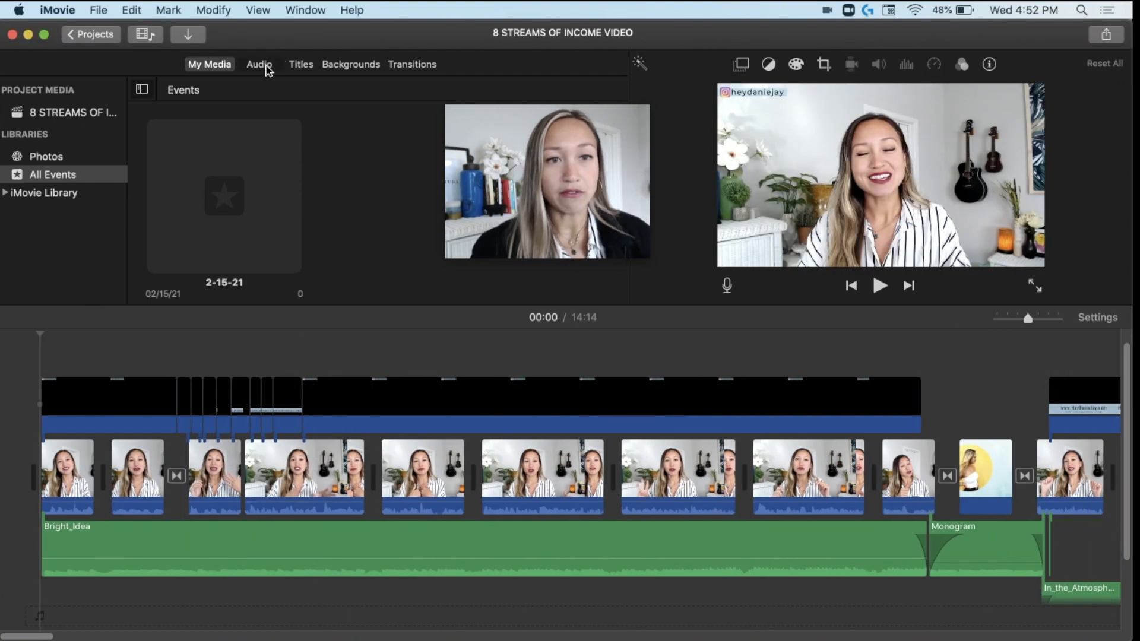
Tour the Audio, Titles, Backgrounds and Transitions browsers, then park the playhead near 00:15.
click(259, 64)
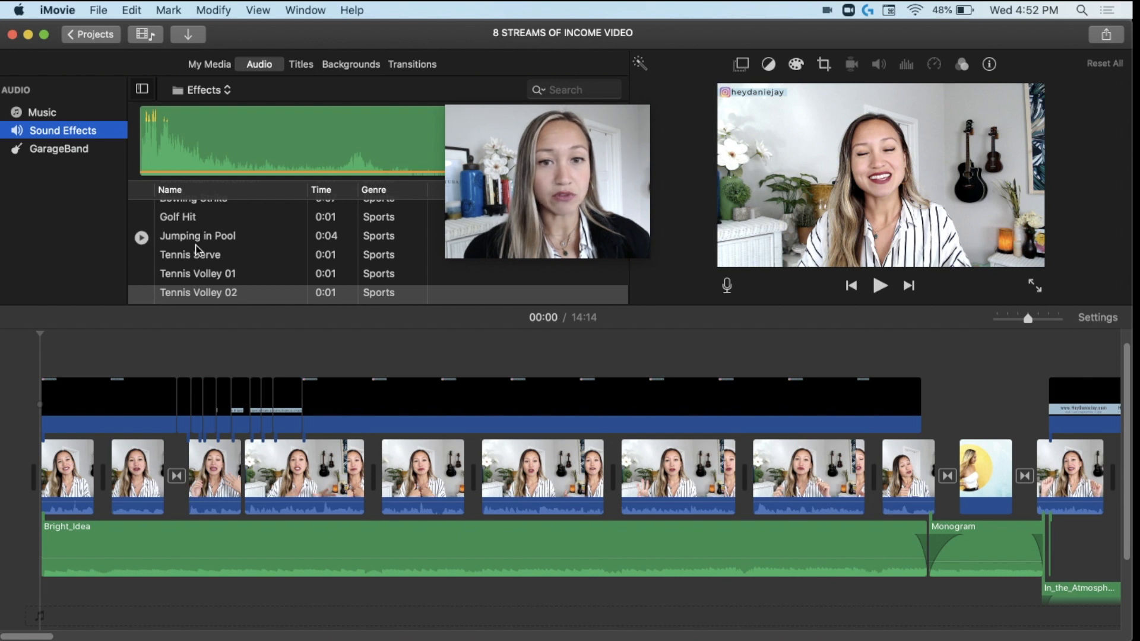
scroll(down, 3)
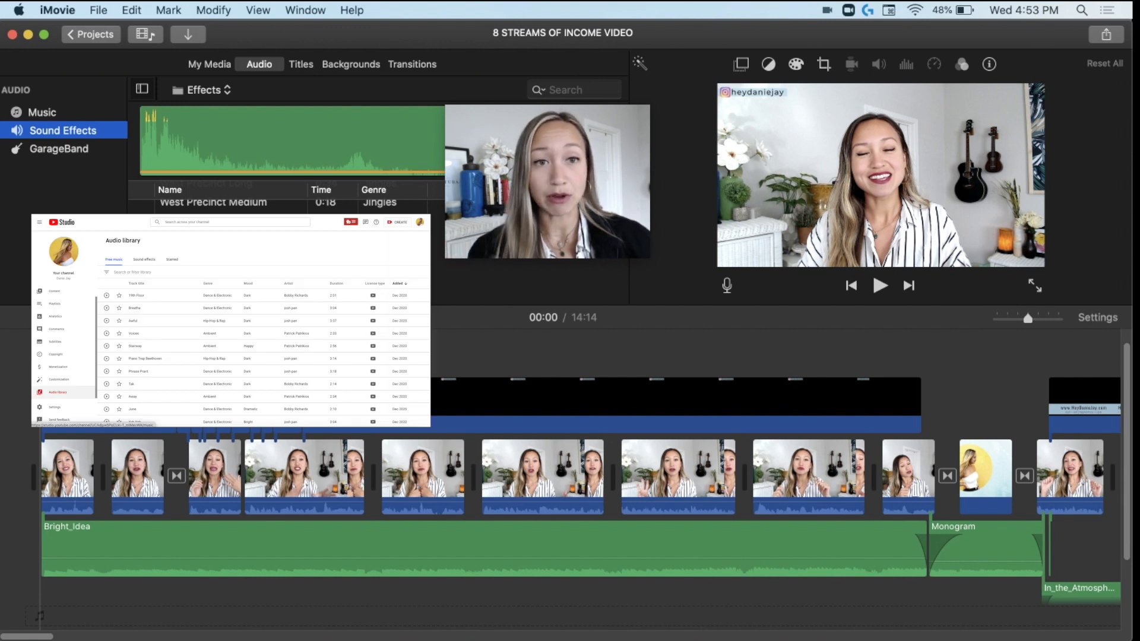
click(300, 64)
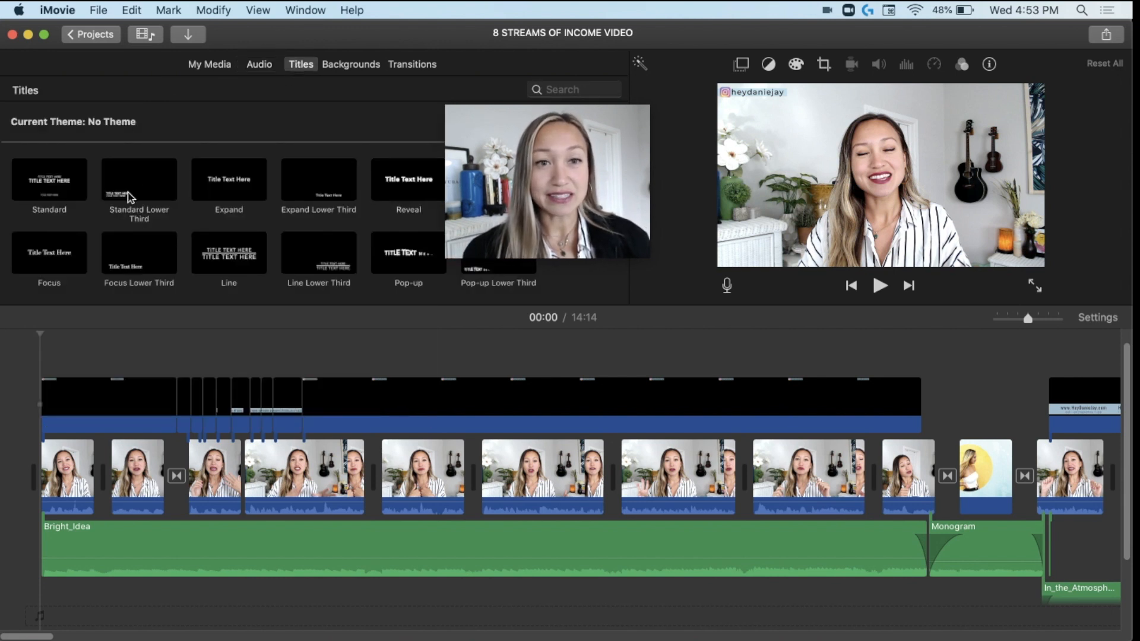
click(350, 64)
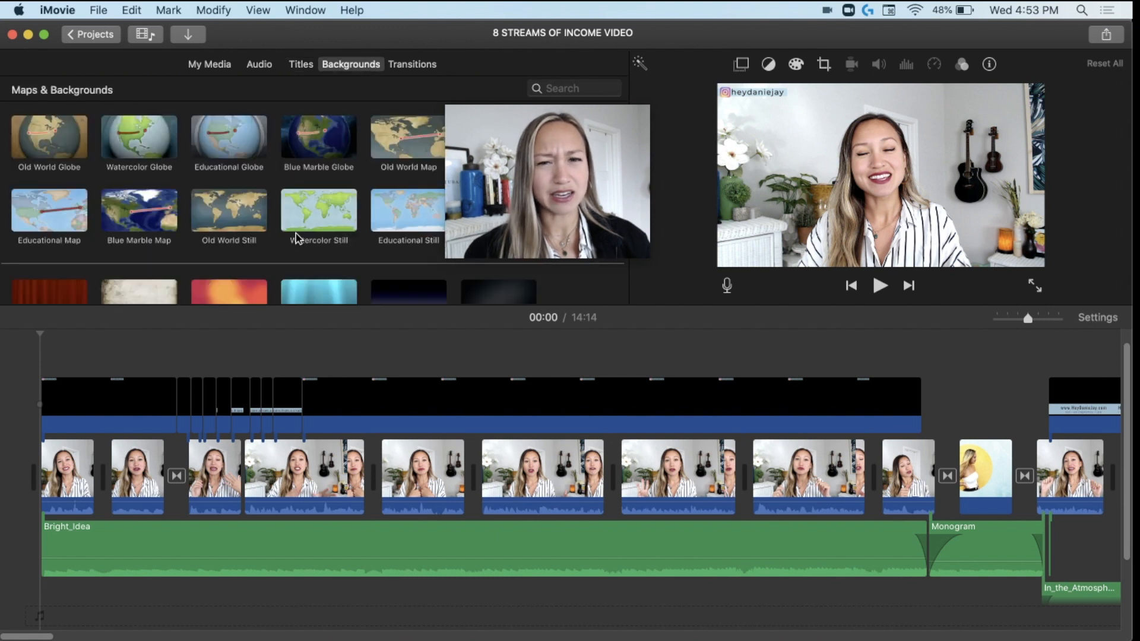
click(412, 64)
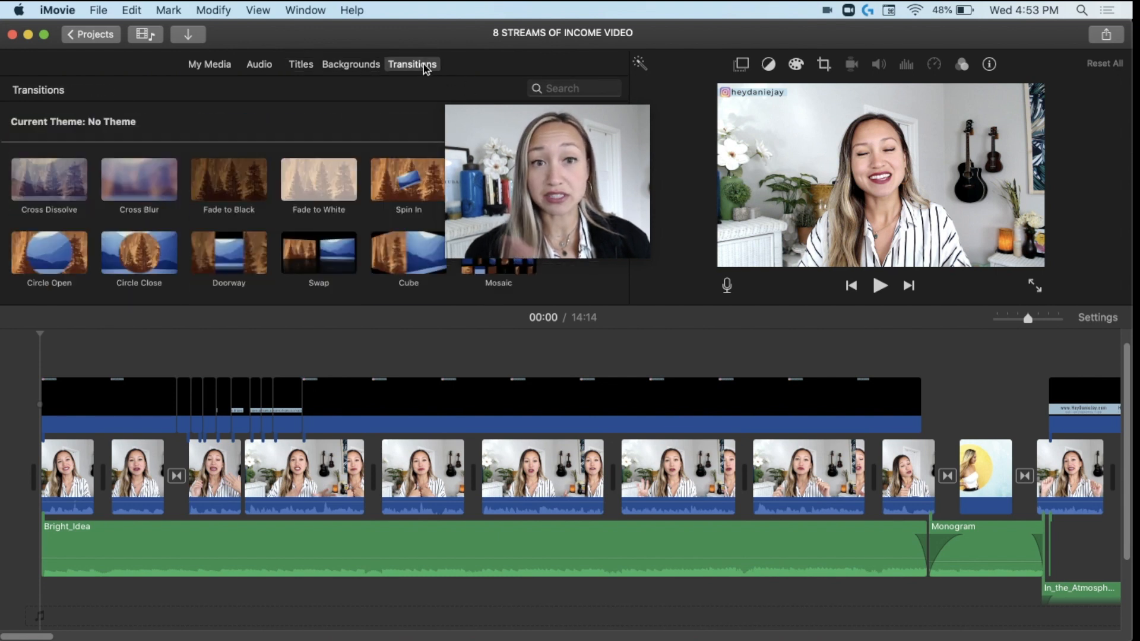
click(318, 180)
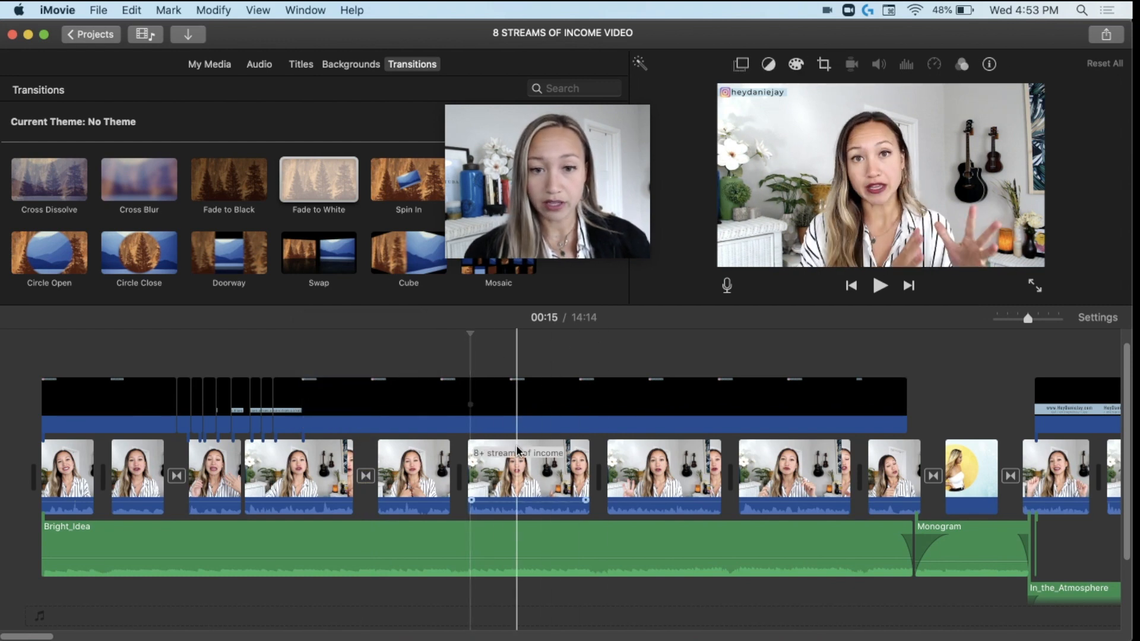
Select the 00:18 clip and review colour correction and cropping, trying Ken Burns then Fit.
click(528, 476)
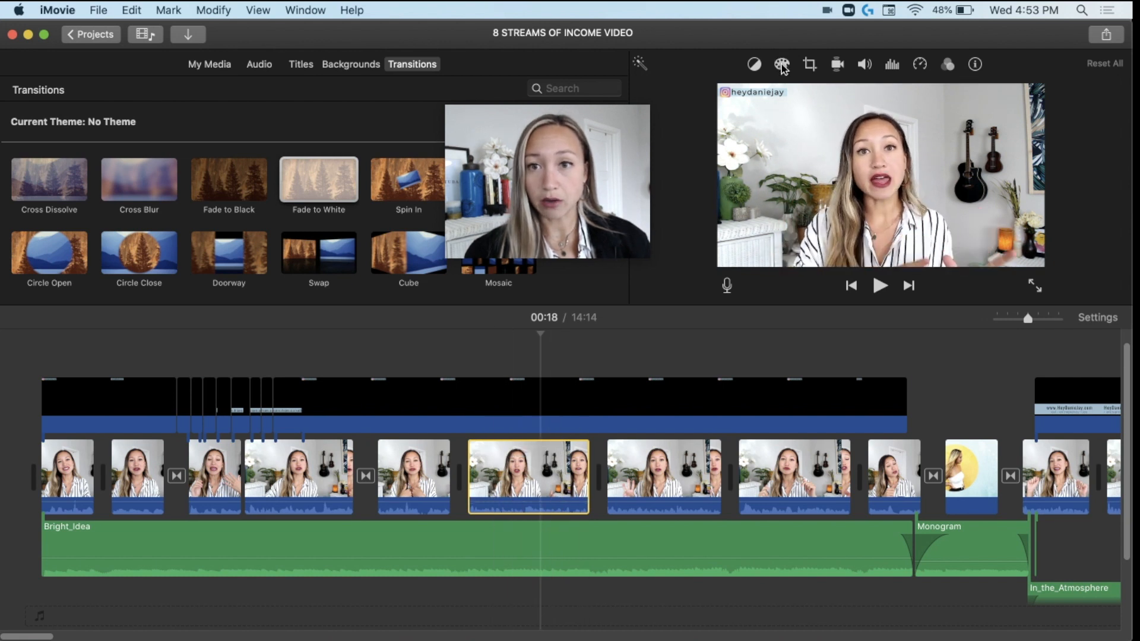
click(782, 64)
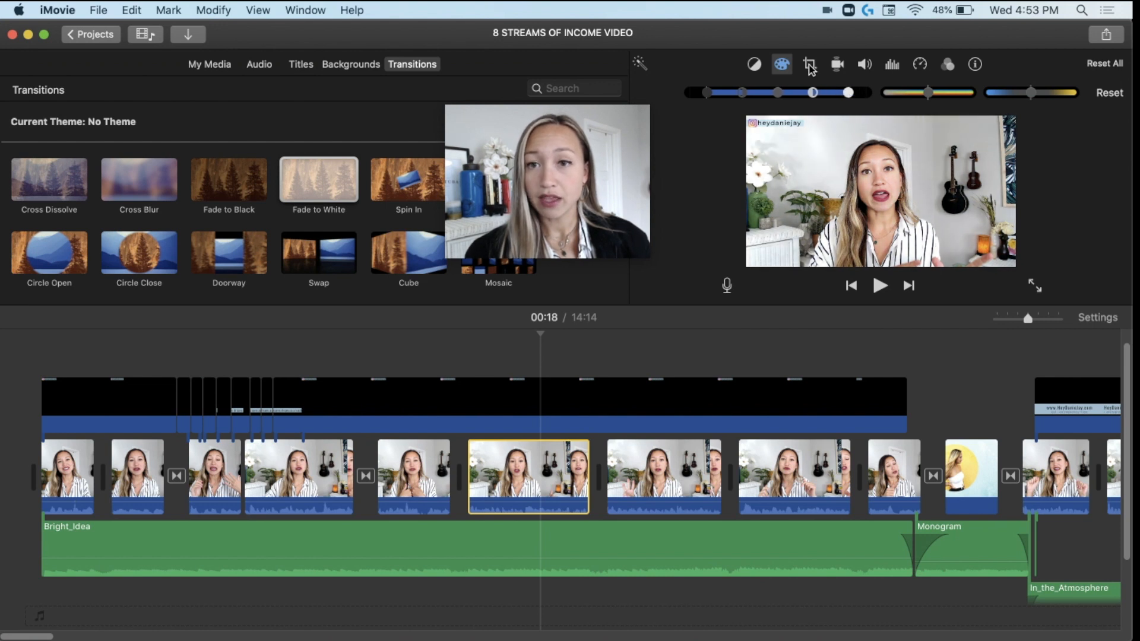
click(809, 64)
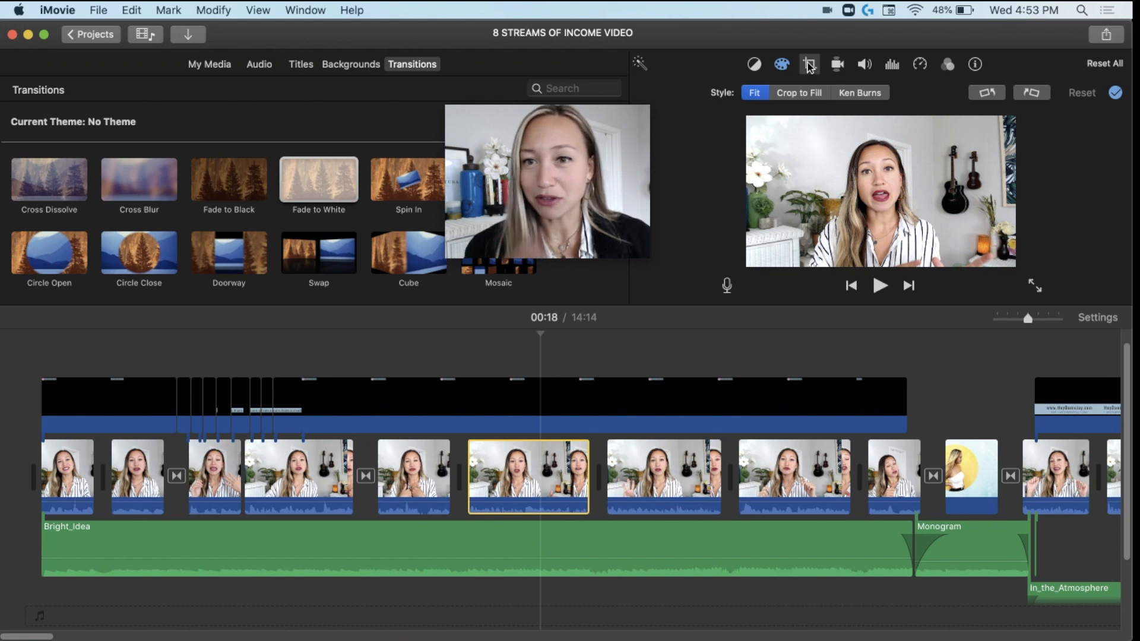
click(859, 93)
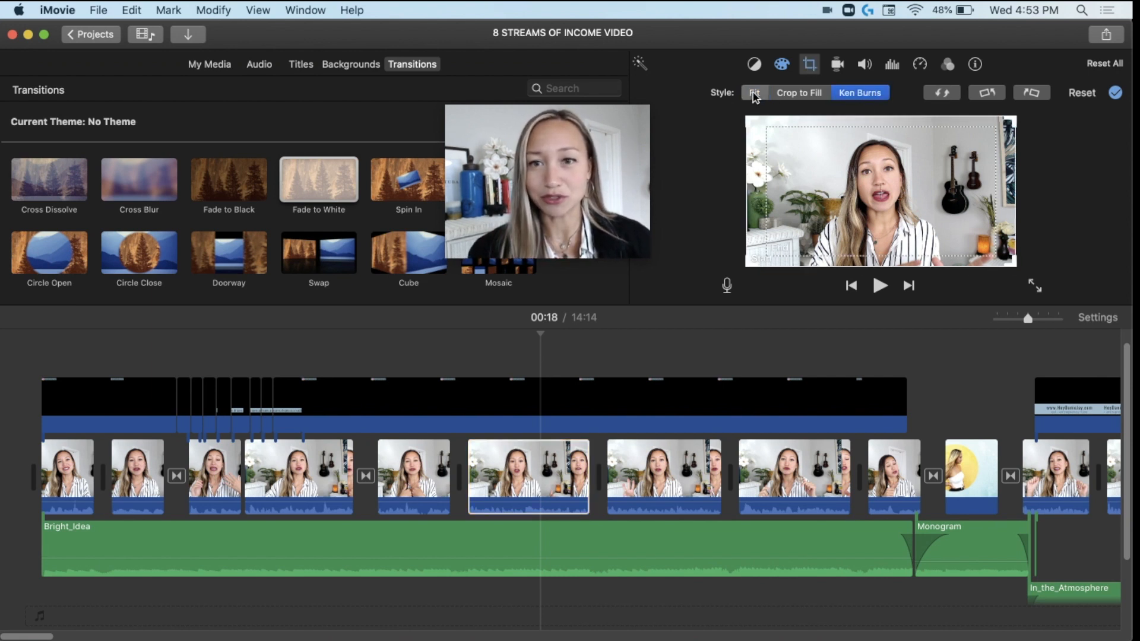
click(755, 92)
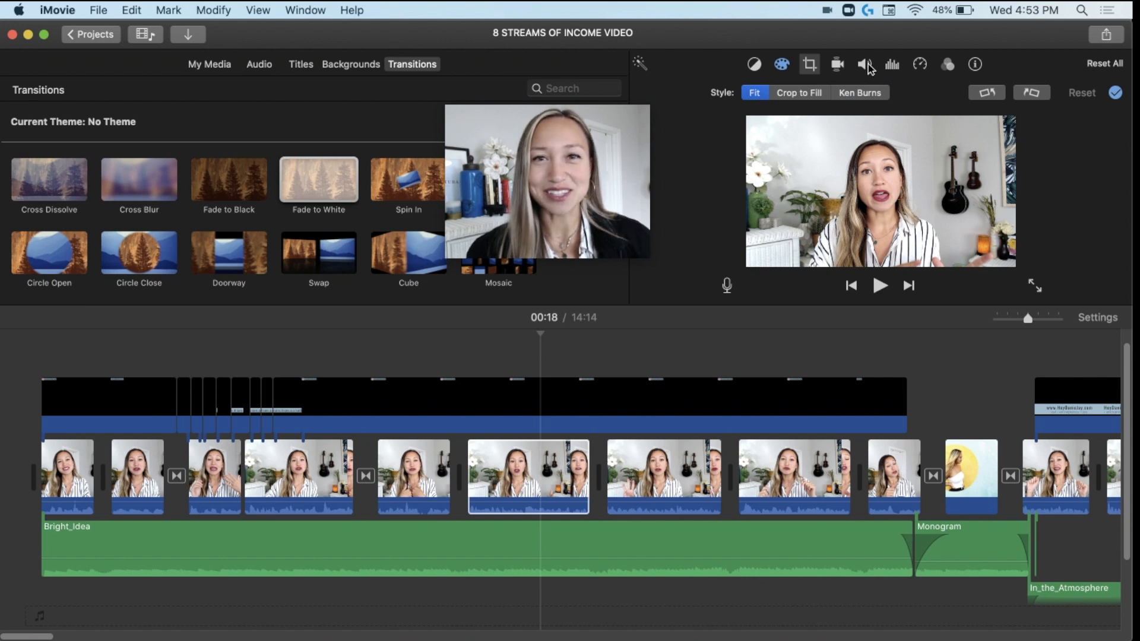
Review stabilization, volume and noise reduction, ending on the speed settings at Normal.
click(836, 64)
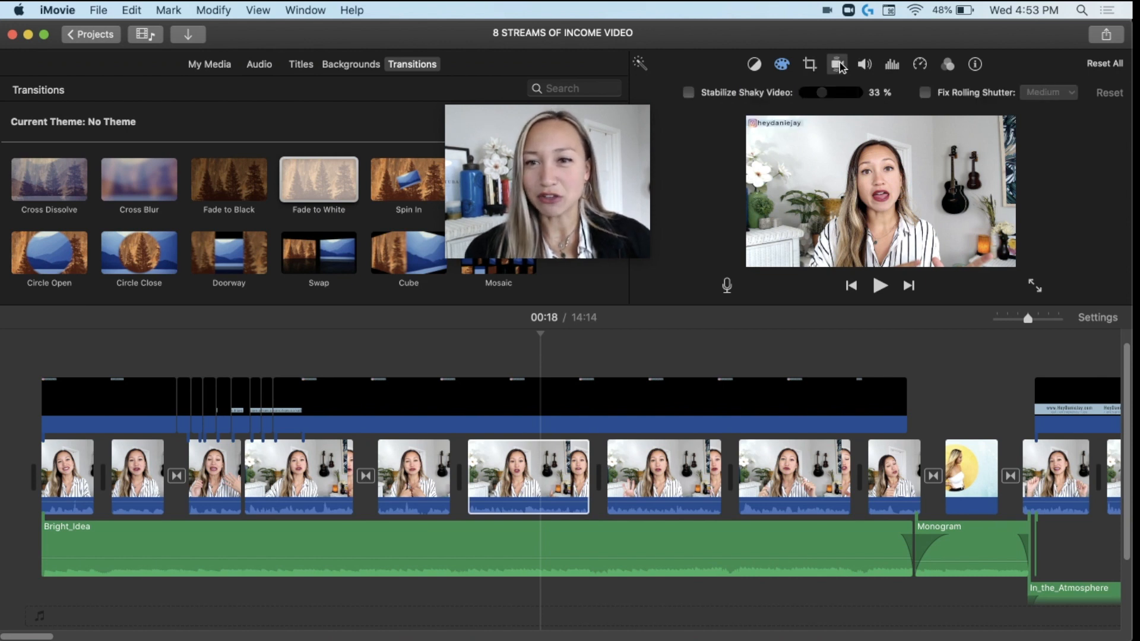
click(865, 64)
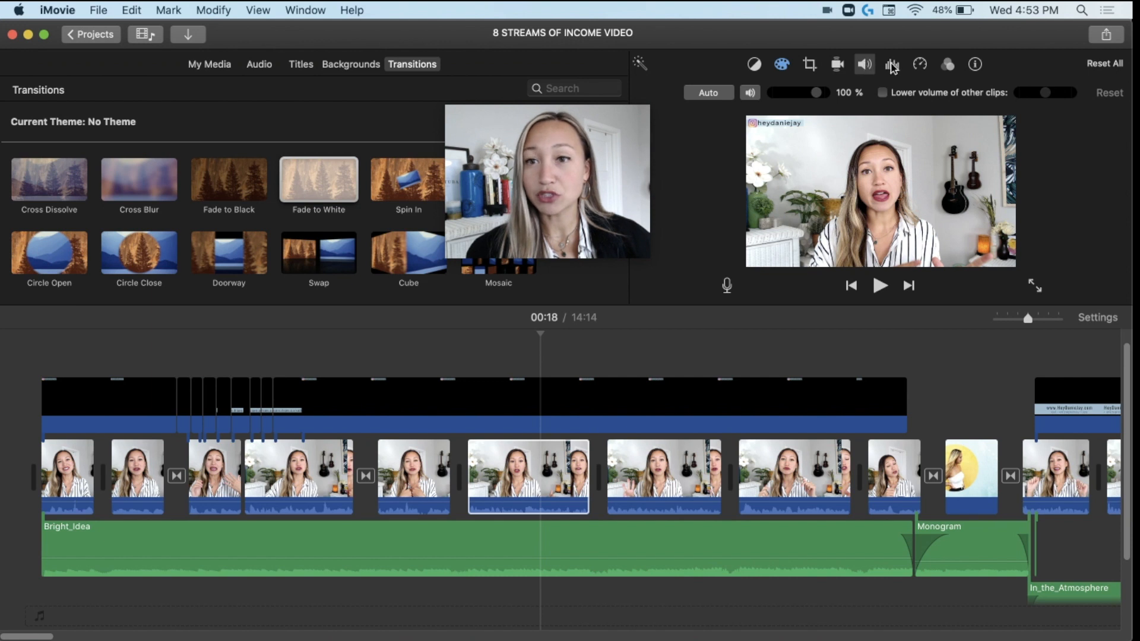
click(892, 64)
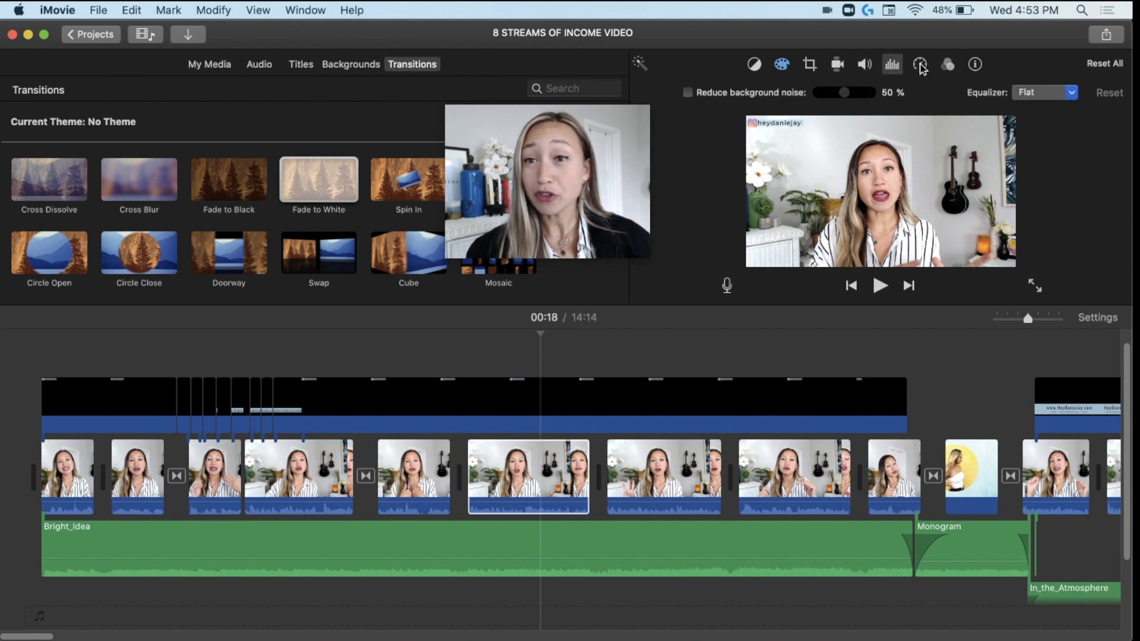
click(919, 64)
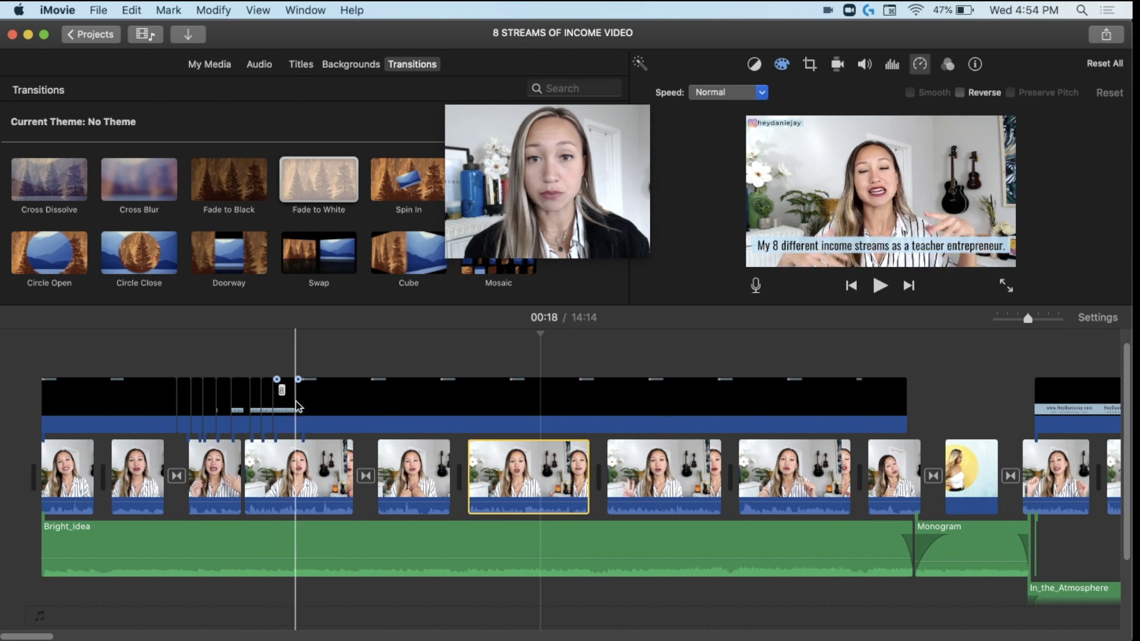
mouse_move(296, 405)
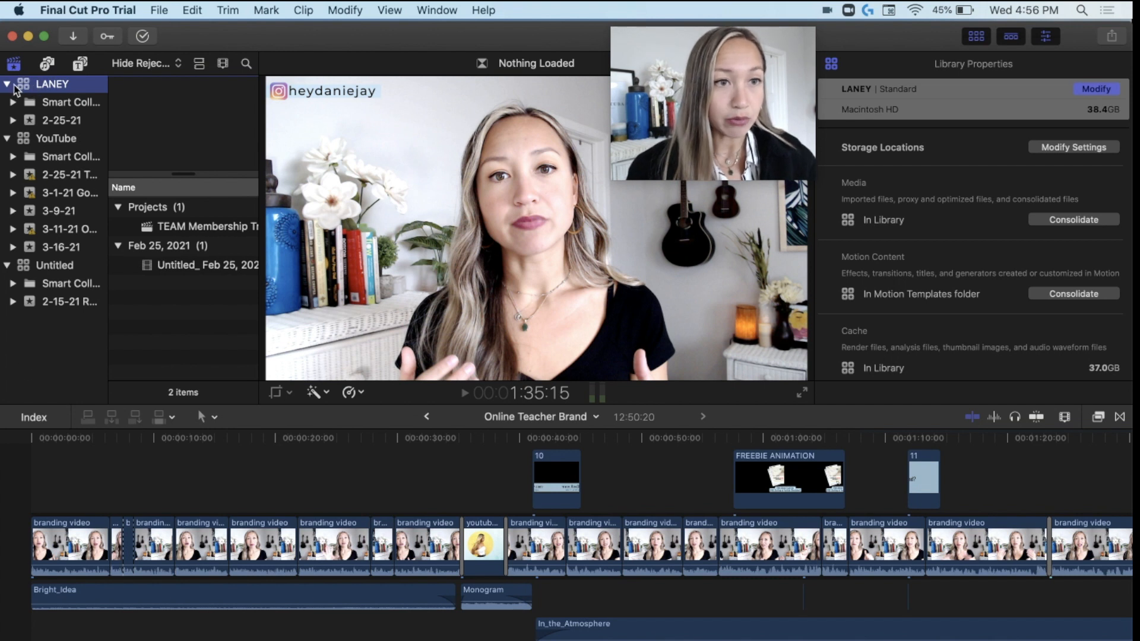
Collapse LANEY, select and expand the YouTube library, and browse the File menu's library commands.
click(7, 84)
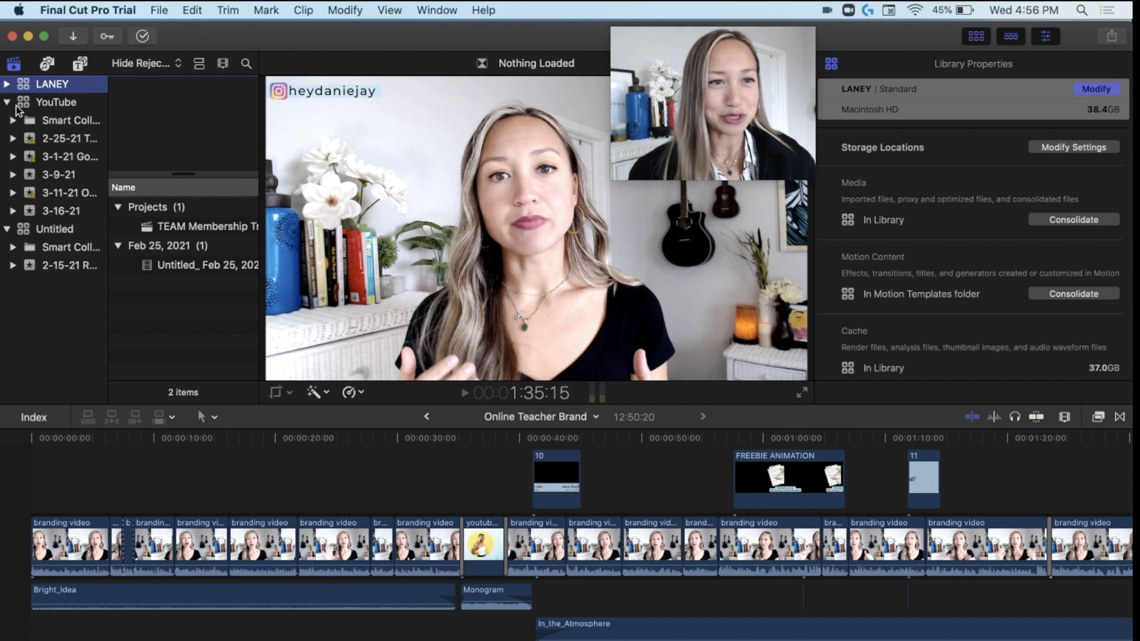
click(55, 103)
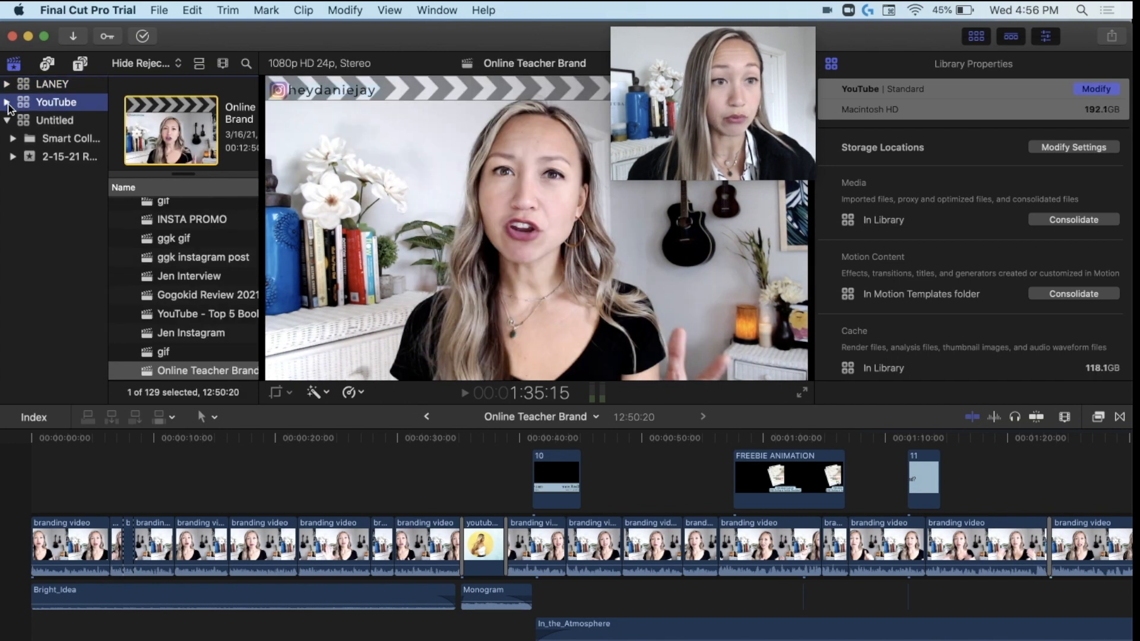
click(12, 102)
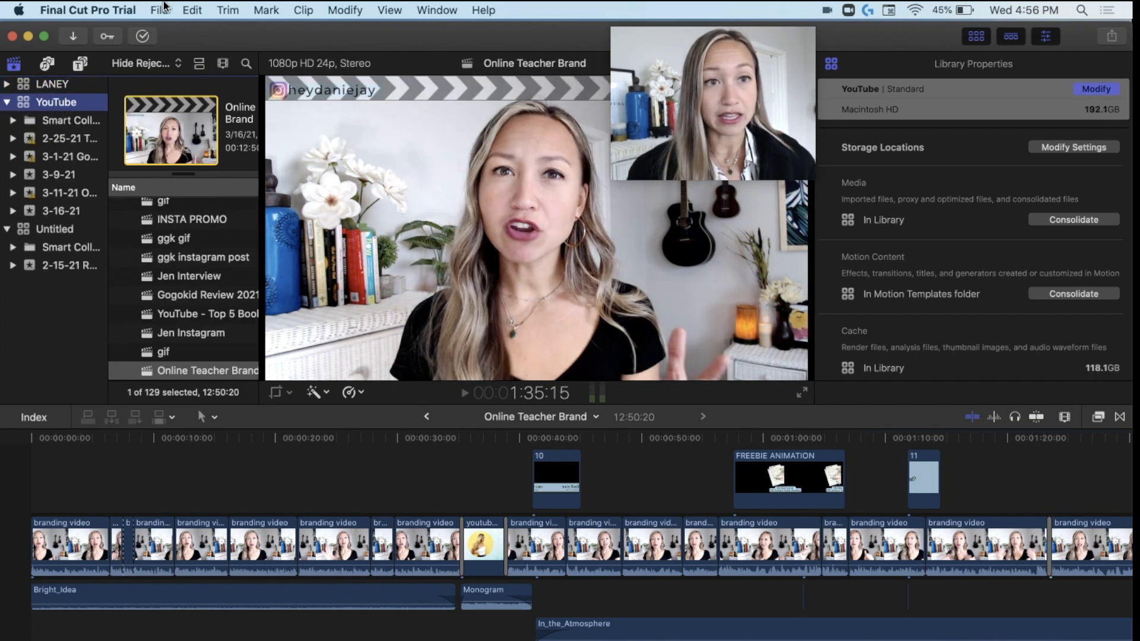
click(159, 9)
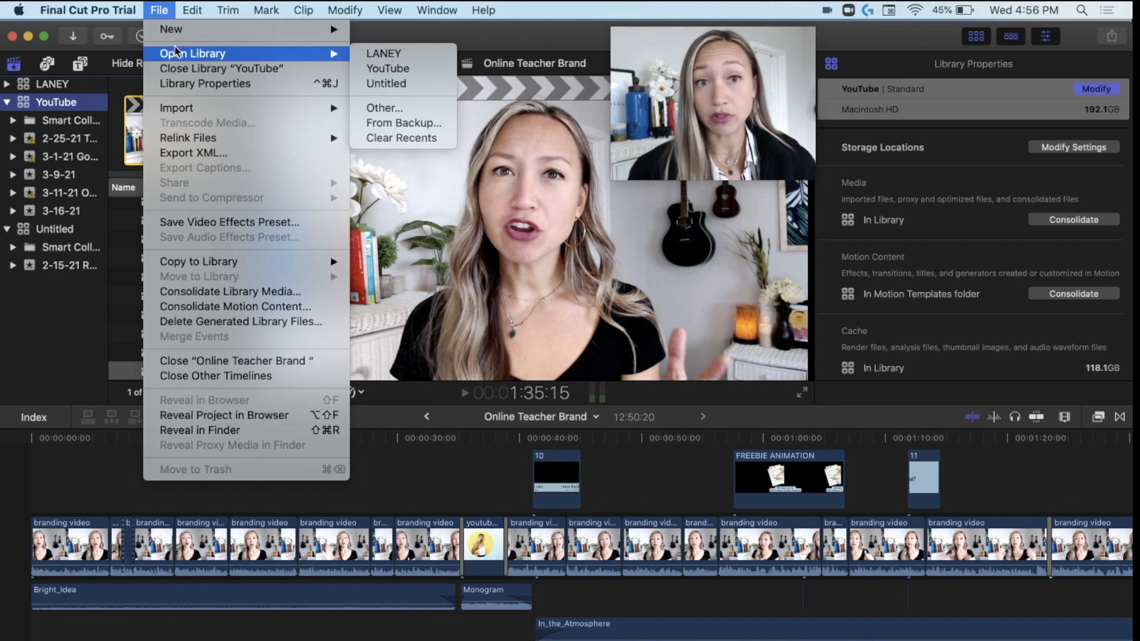
mouse_move(171, 28)
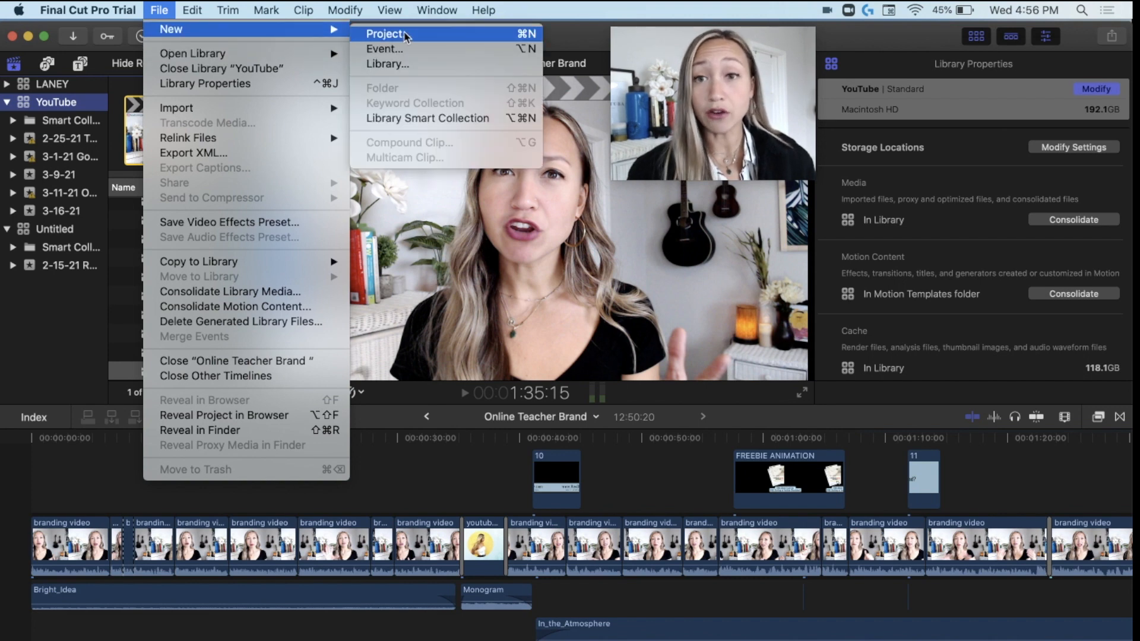
mouse_move(404, 50)
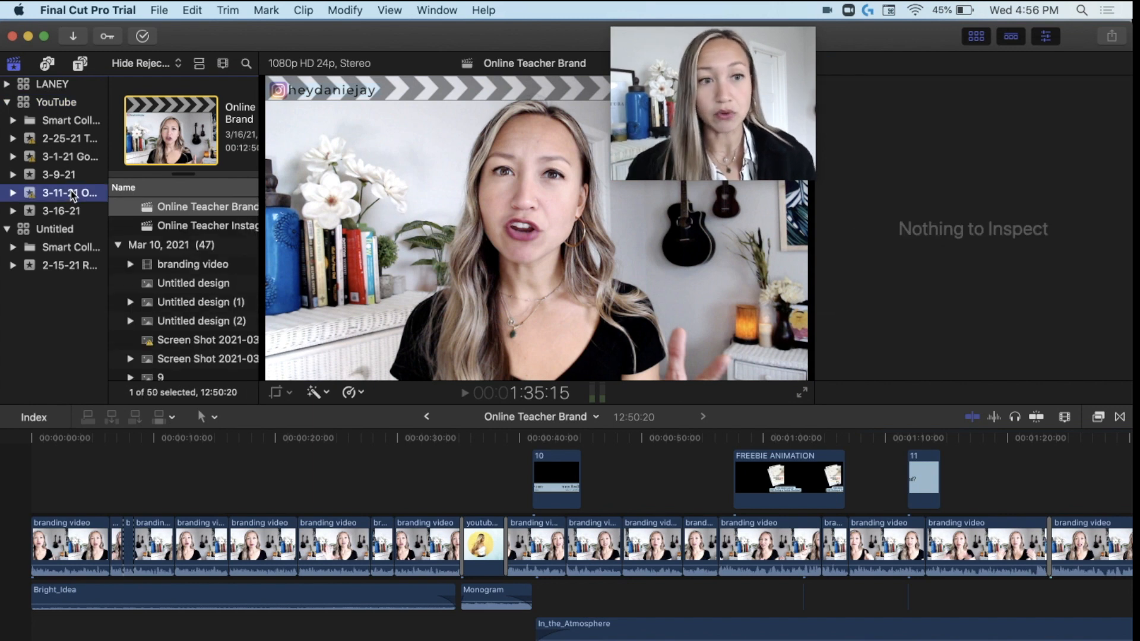
mouse_move(69, 192)
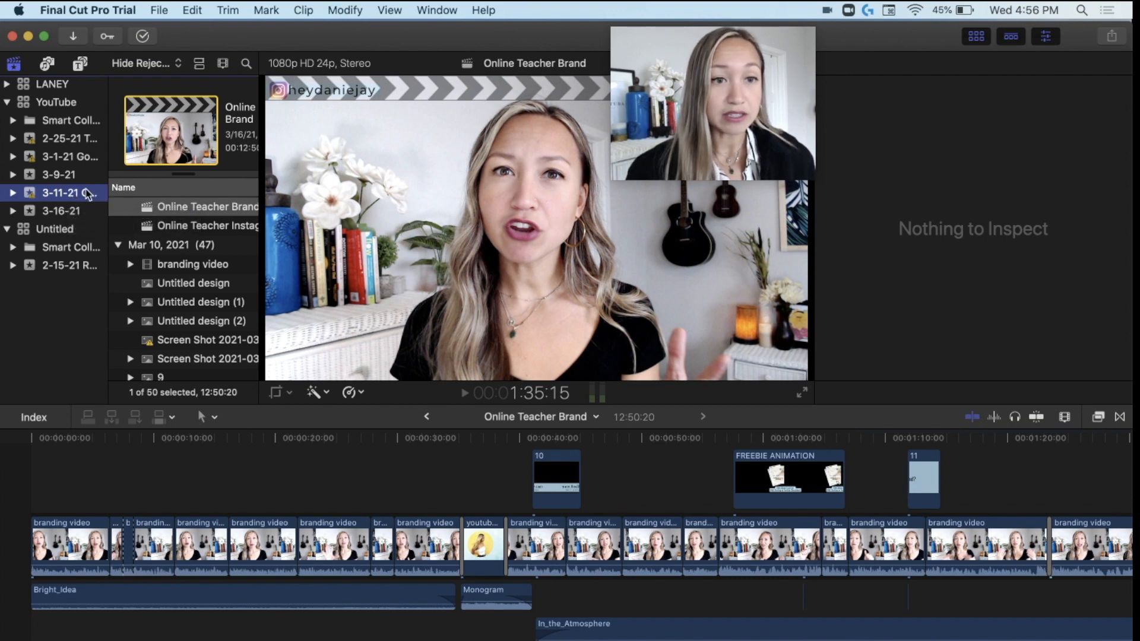
Inspect Online Teacher Brand, then open the Online Teacher Instagram project in the timeline.
click(208, 207)
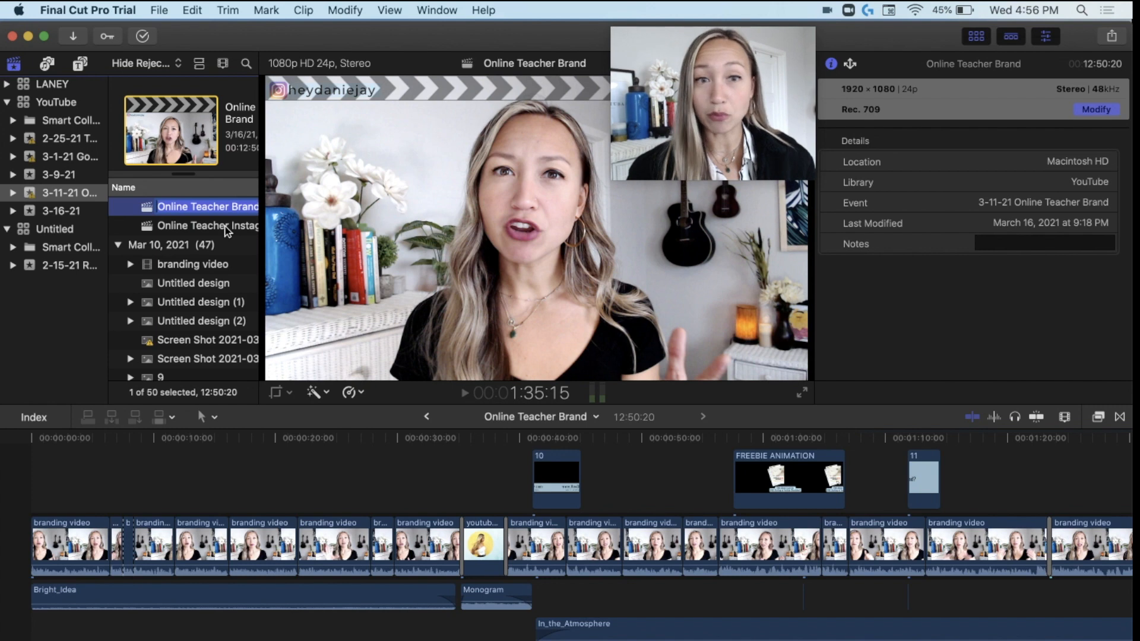
click(209, 226)
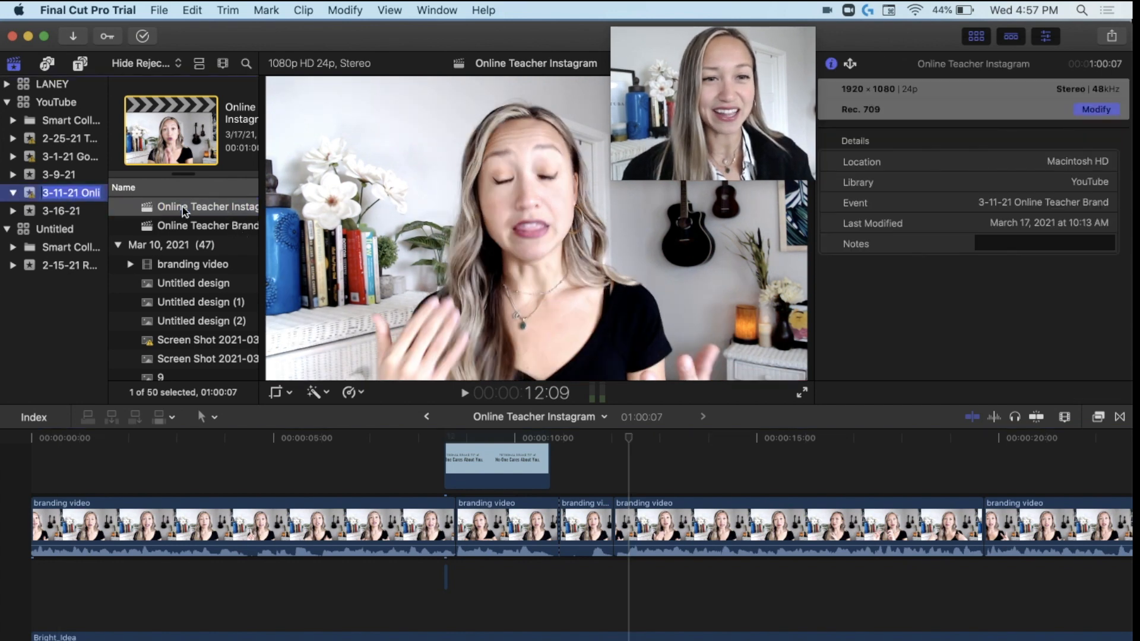
click(208, 226)
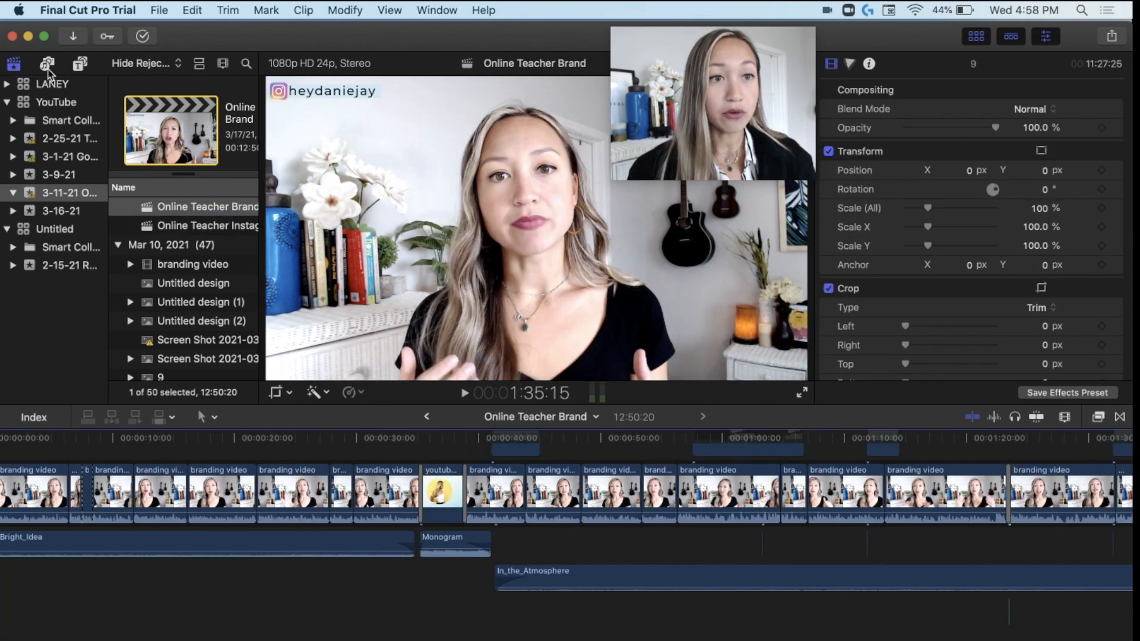
click(47, 64)
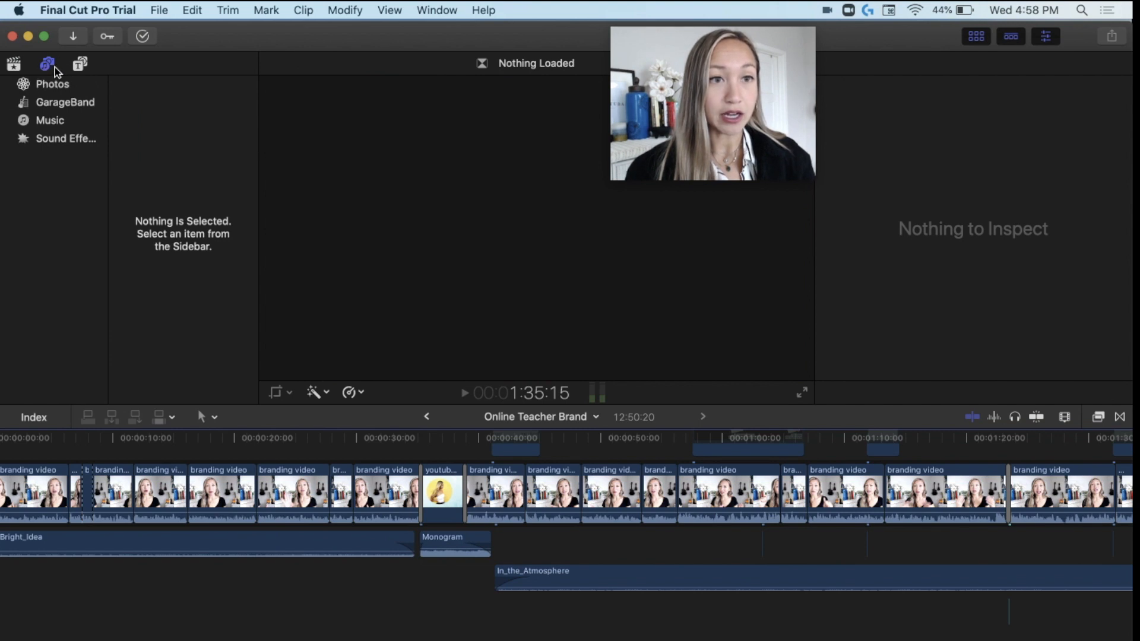
click(80, 64)
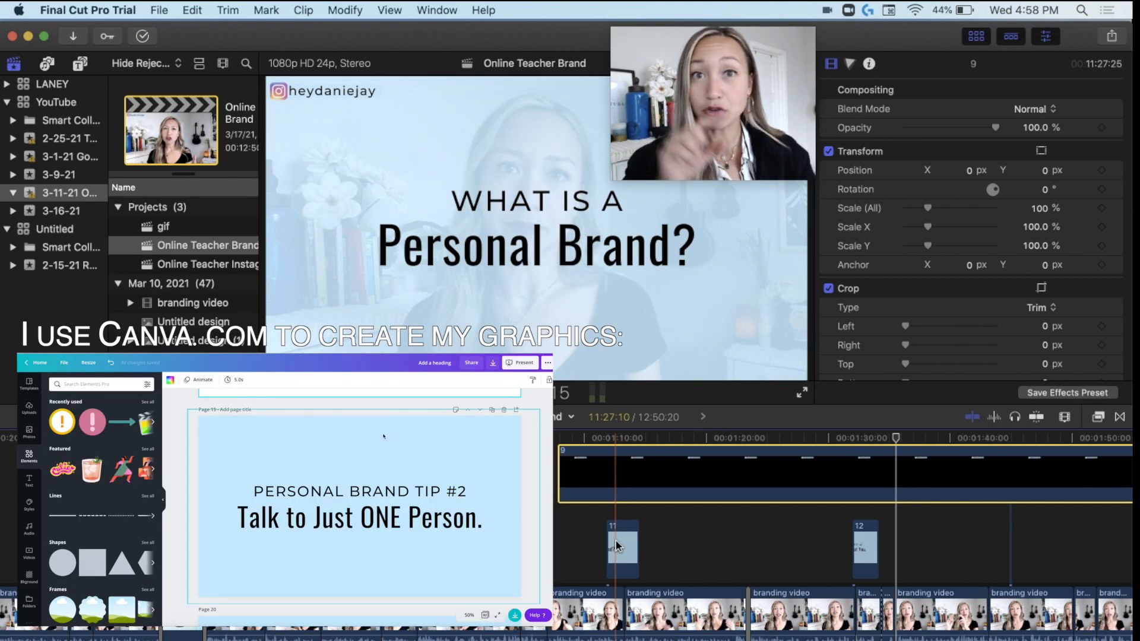
click(491, 363)
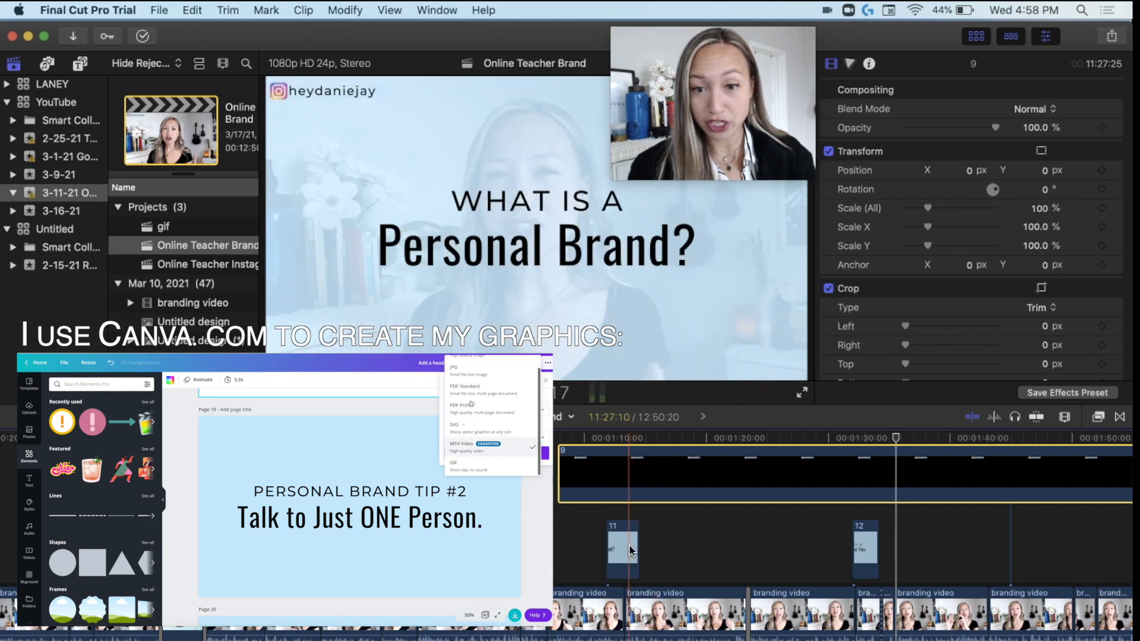
click(454, 408)
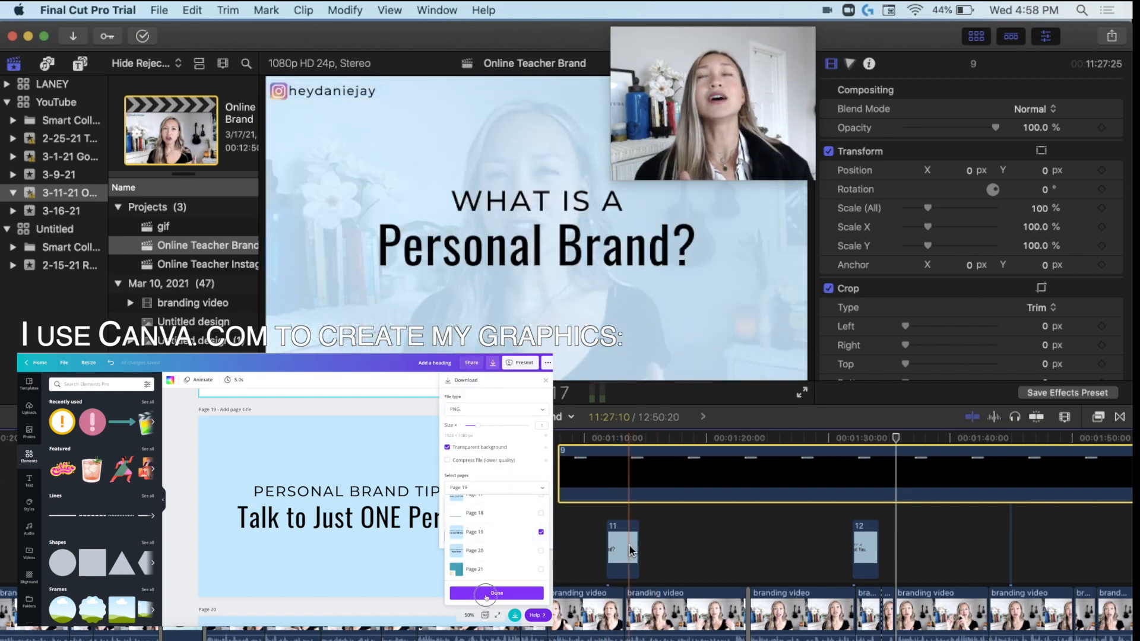
click(496, 595)
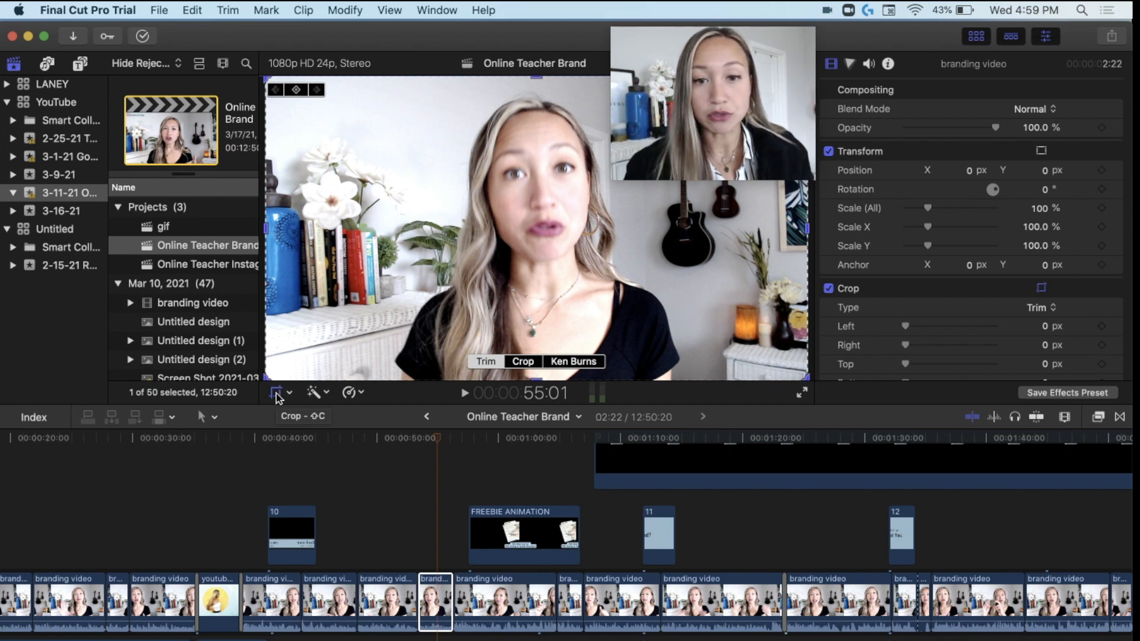
click(573, 361)
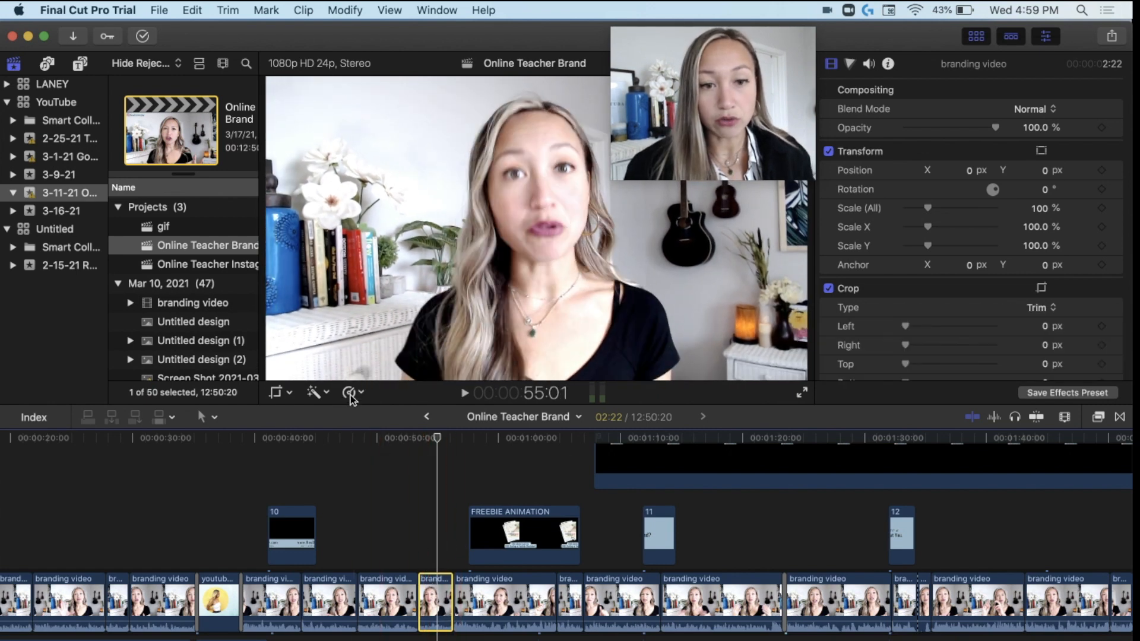
click(351, 393)
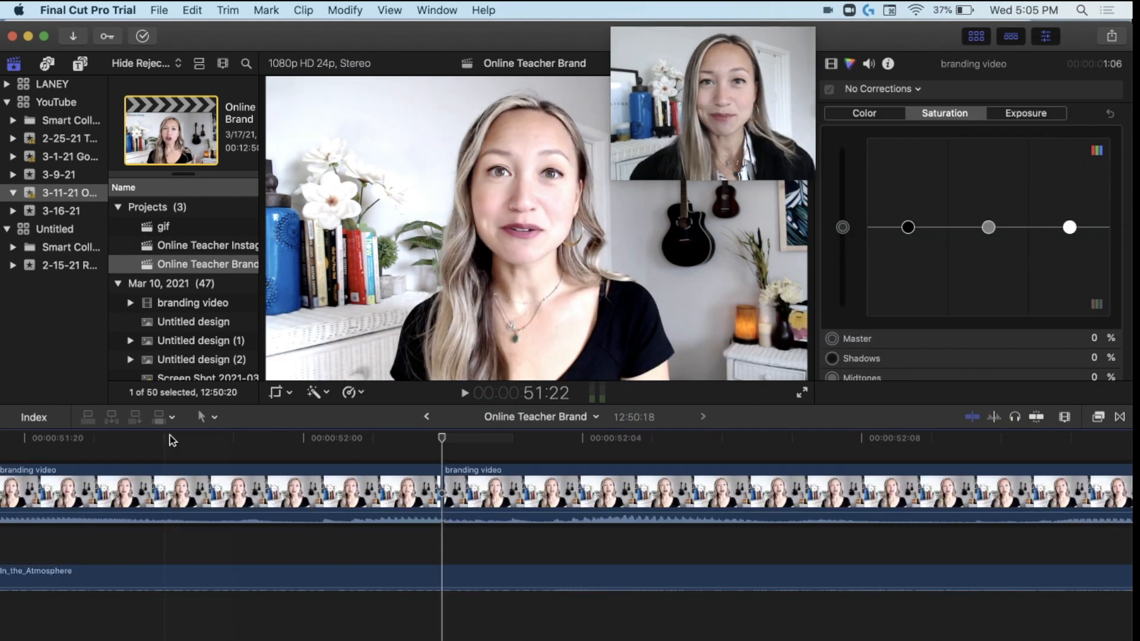
Switch to the Blade tool and cut the branding clip twice just after 52 seconds.
click(206, 417)
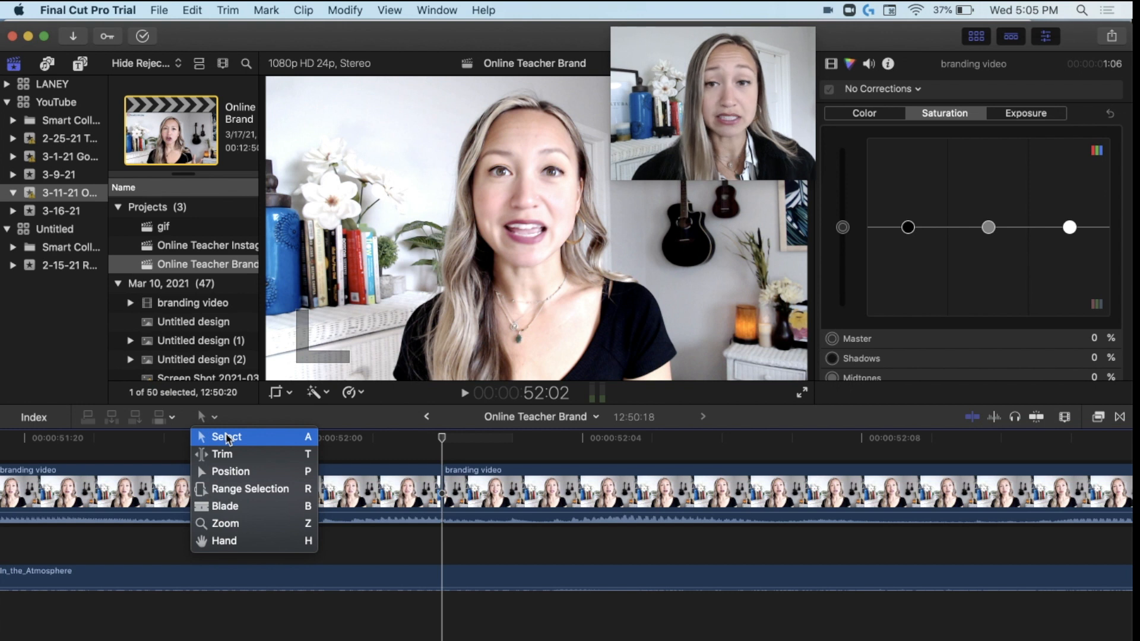
mouse_move(226, 436)
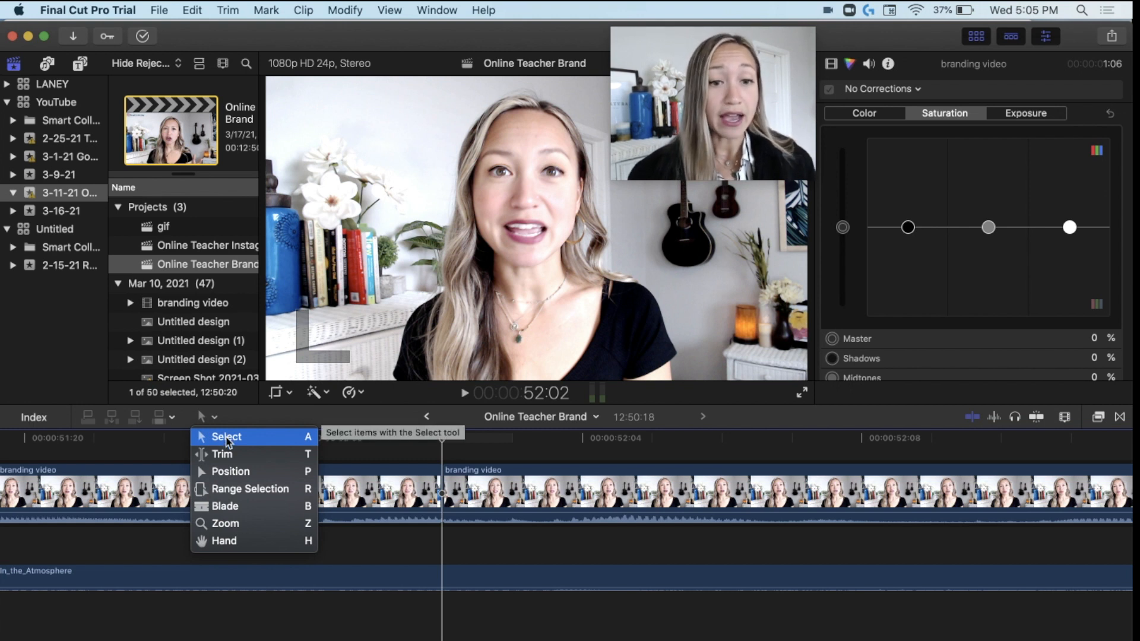
mouse_move(226, 506)
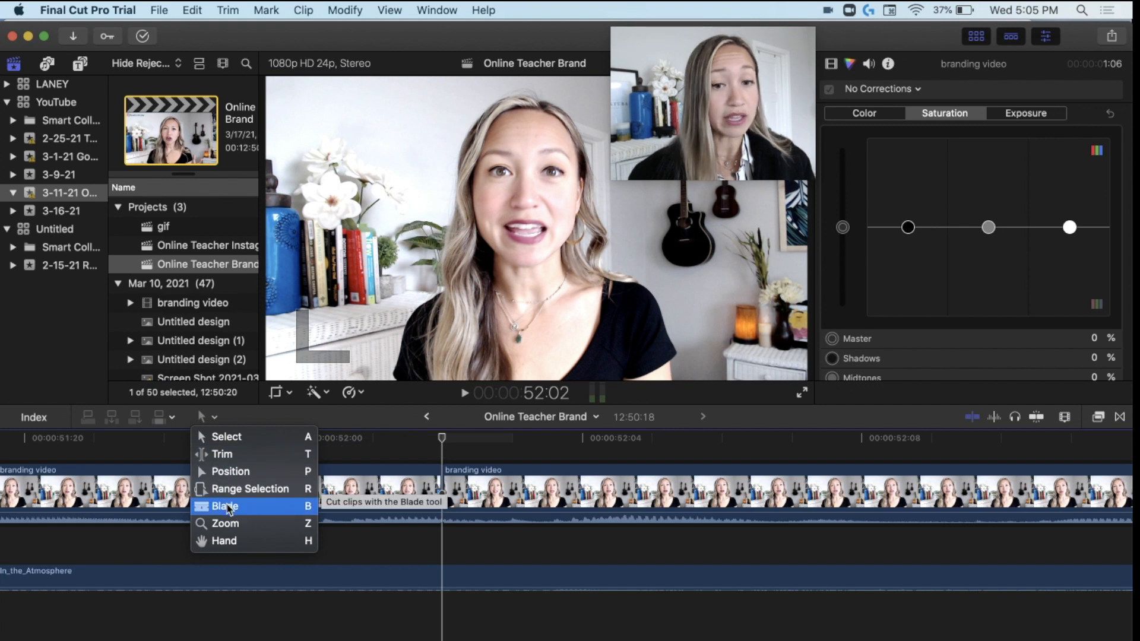
click(224, 505)
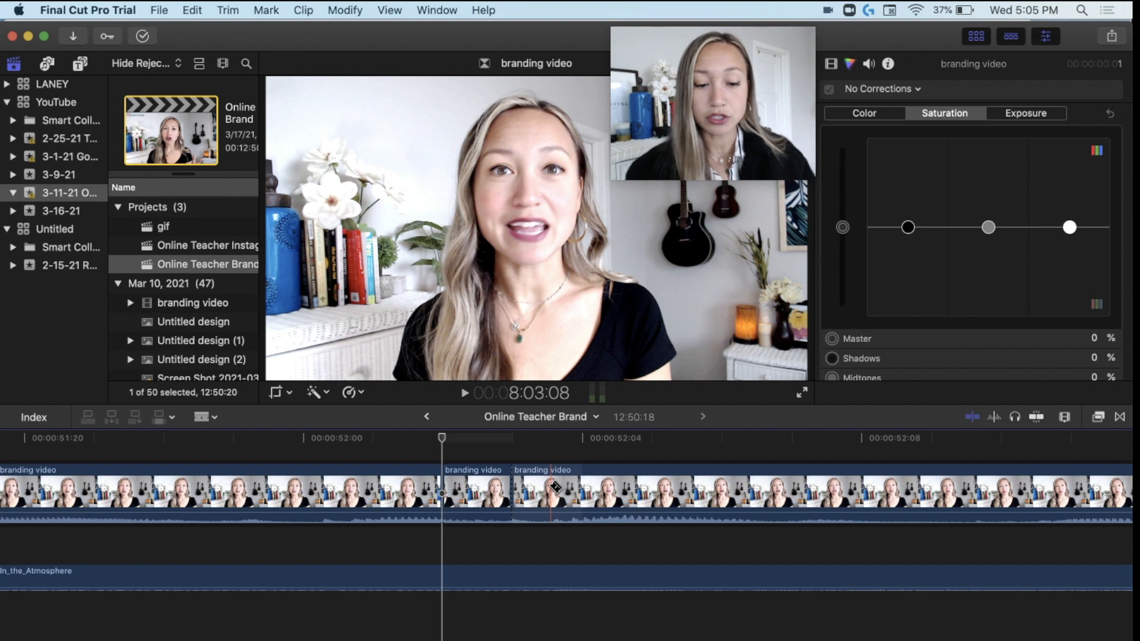
click(204, 417)
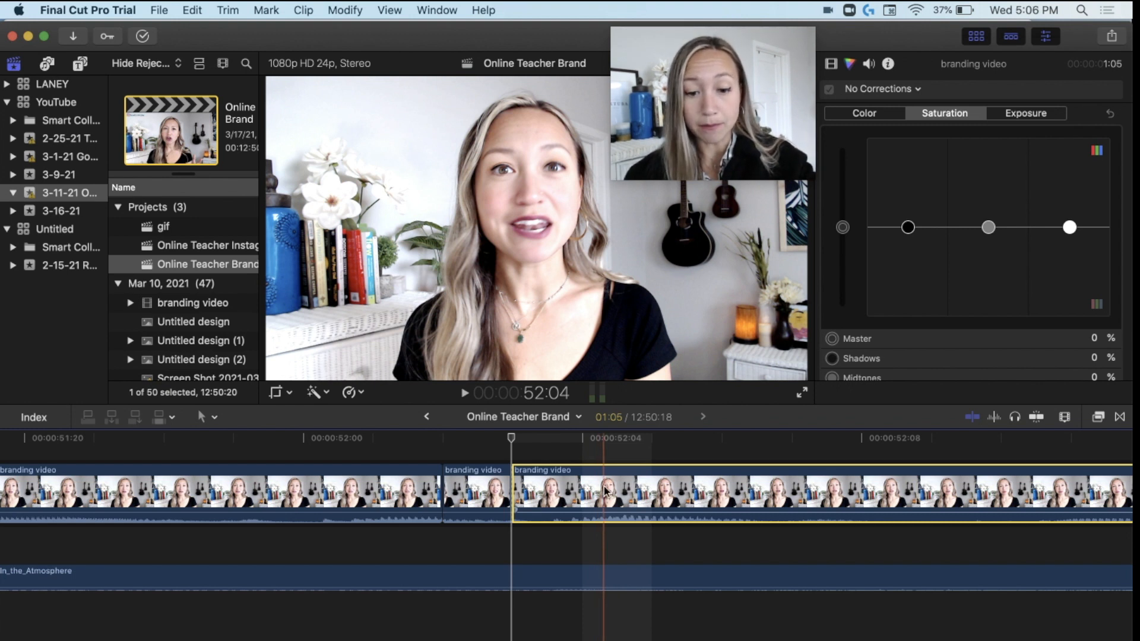
click(545, 494)
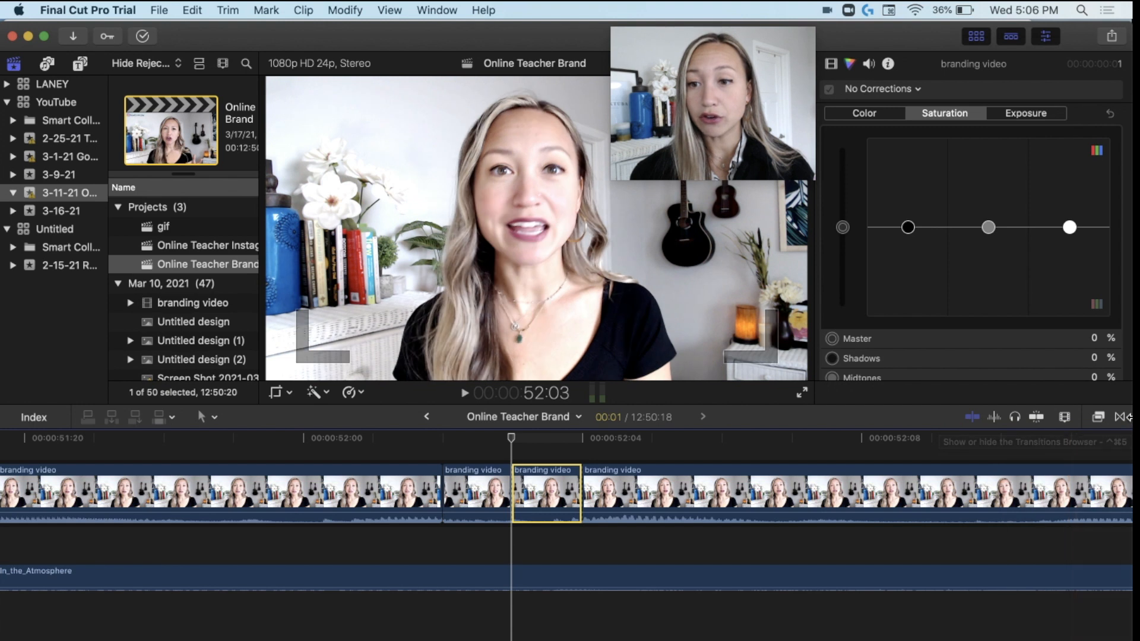
Add a Slide transition between the branding clips and trim it shorter.
click(1100, 417)
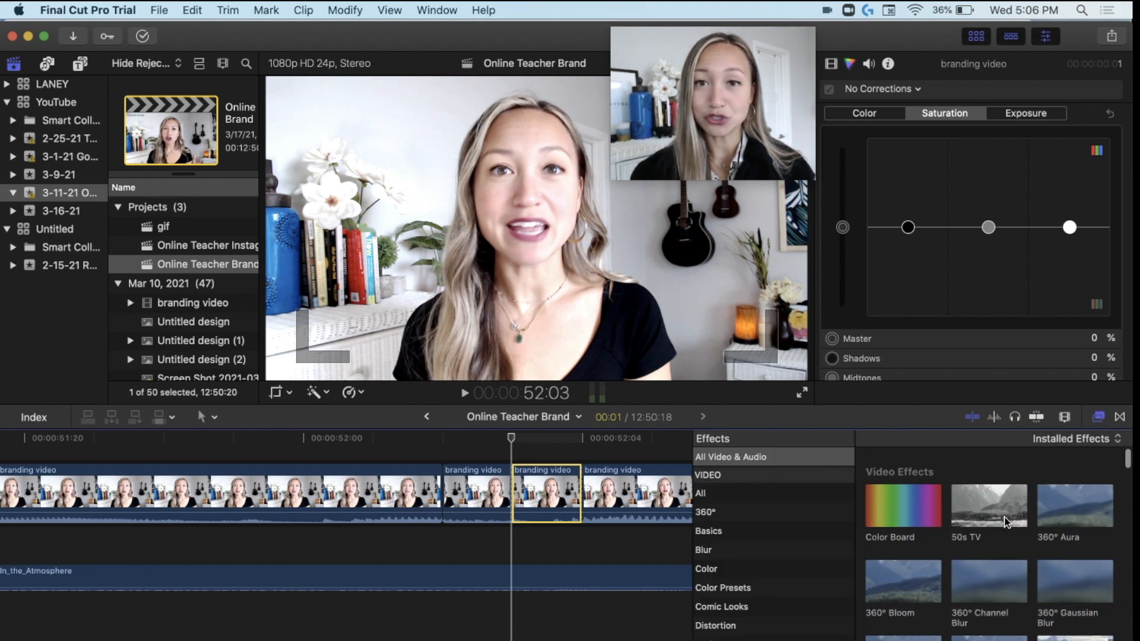
click(1120, 416)
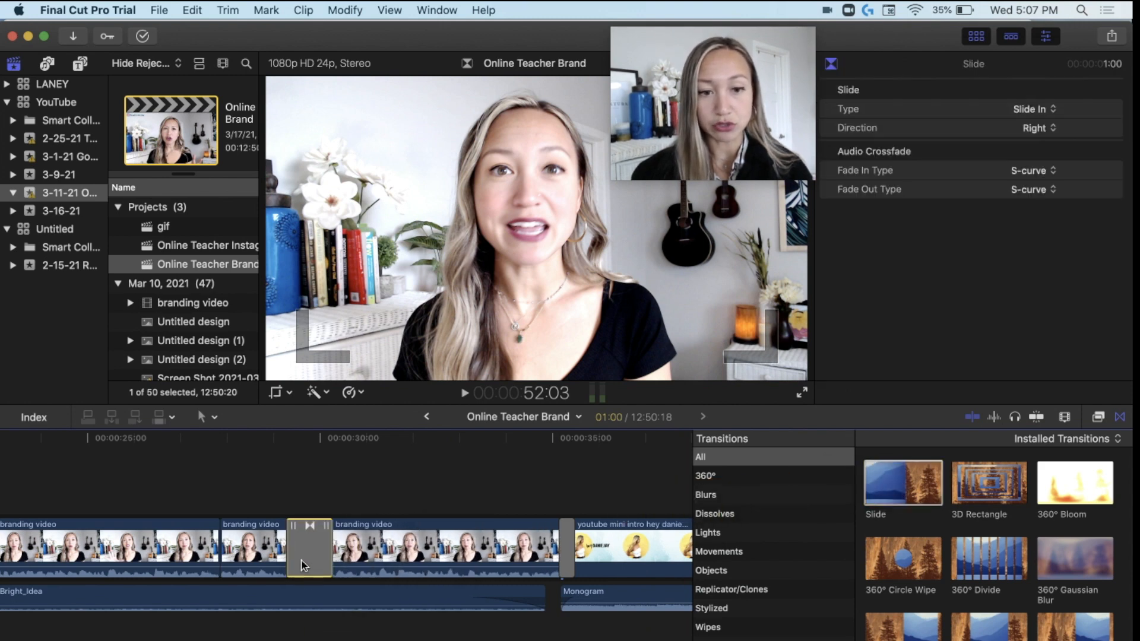
drag(328, 548, 305, 547)
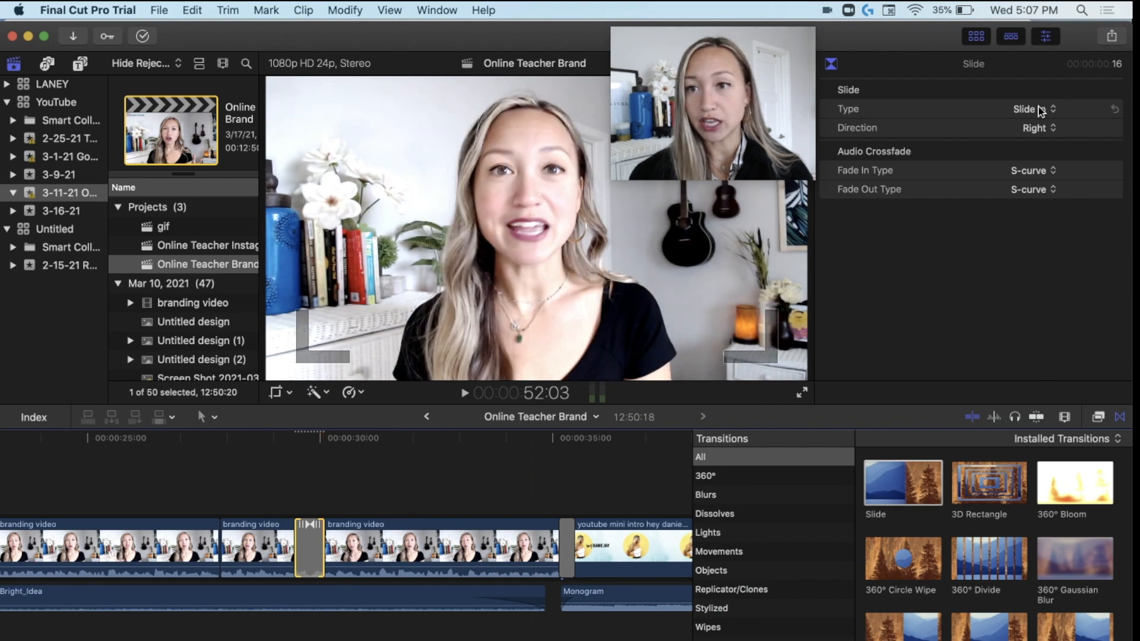
Change the Slide transition's Direction in the inspector.
click(1034, 128)
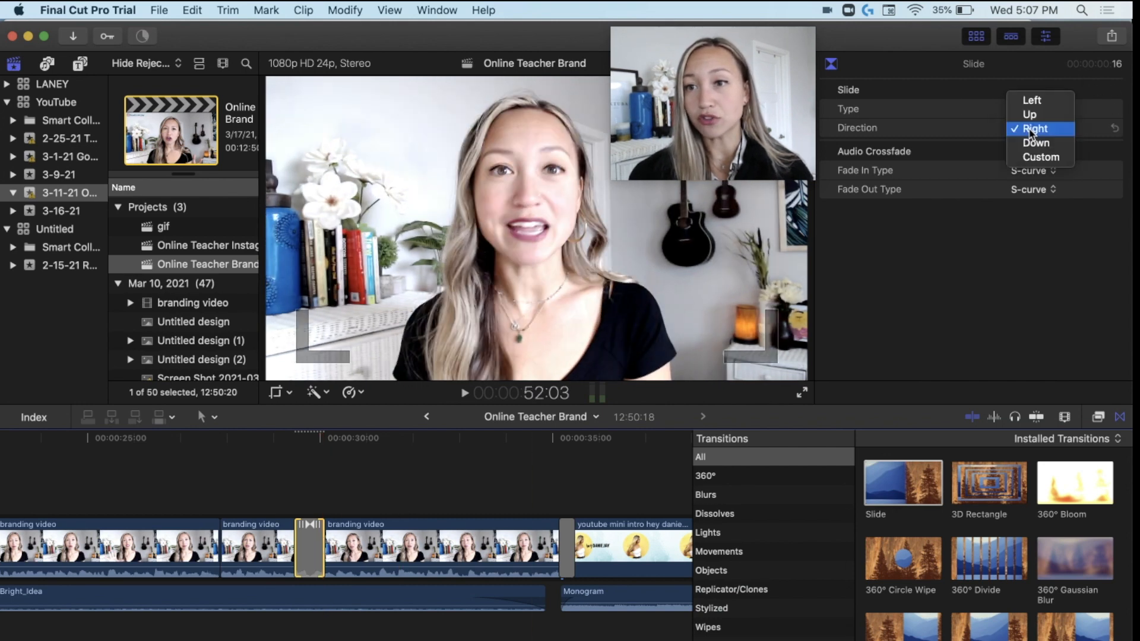
click(1033, 128)
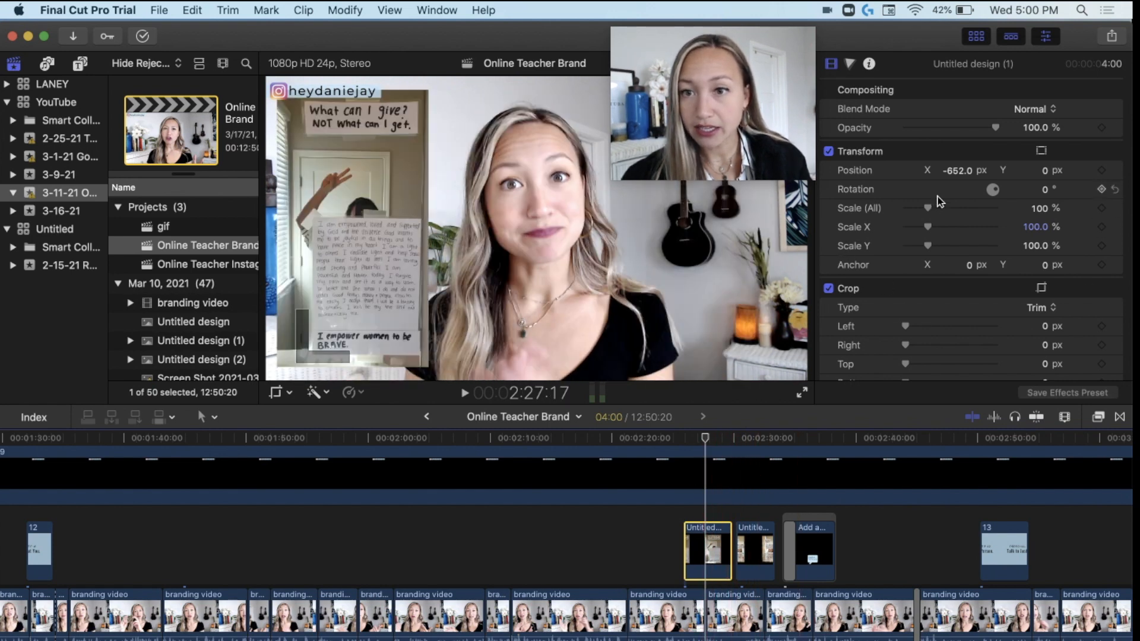
Scale the overlay up to 158% then down to 91%, and select its Position X value.
drag(927, 209, 942, 209)
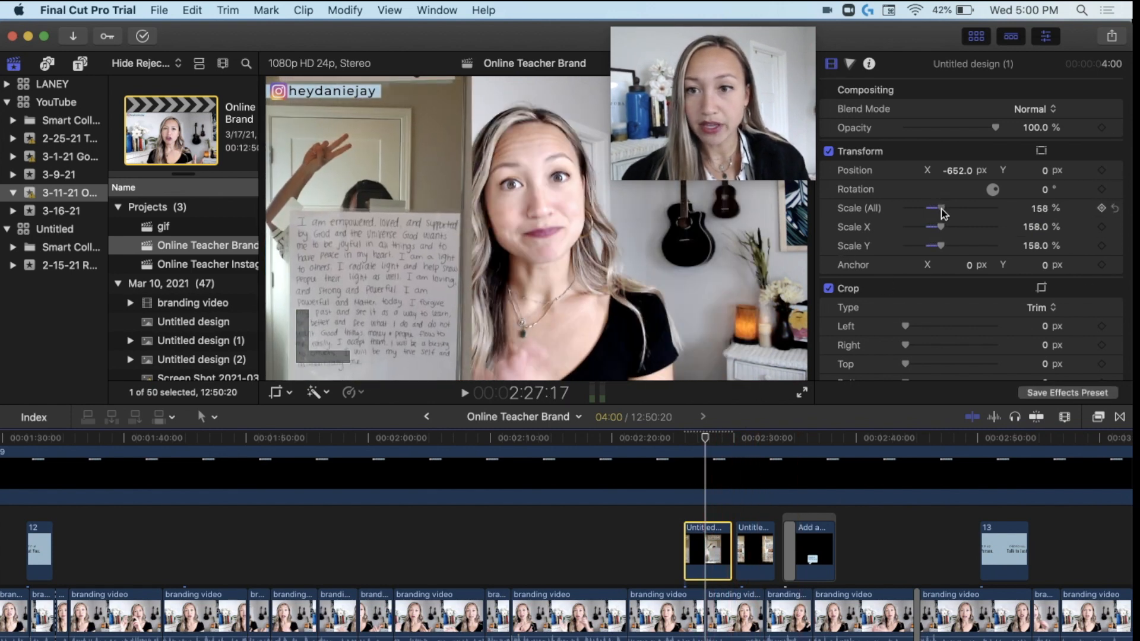
drag(945, 209, 928, 209)
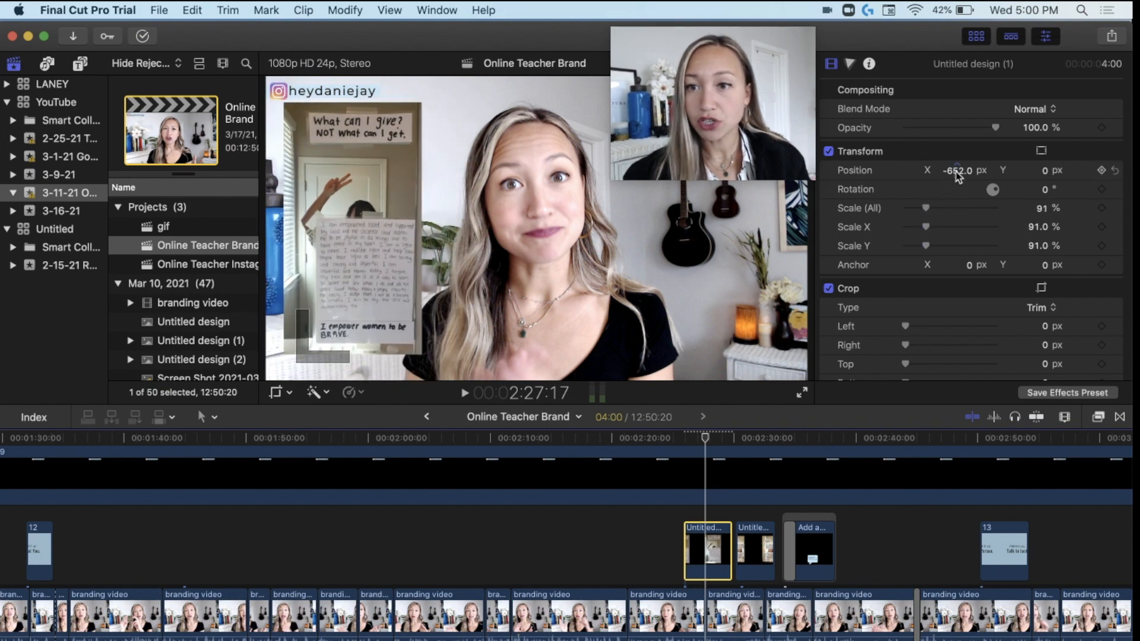
click(960, 170)
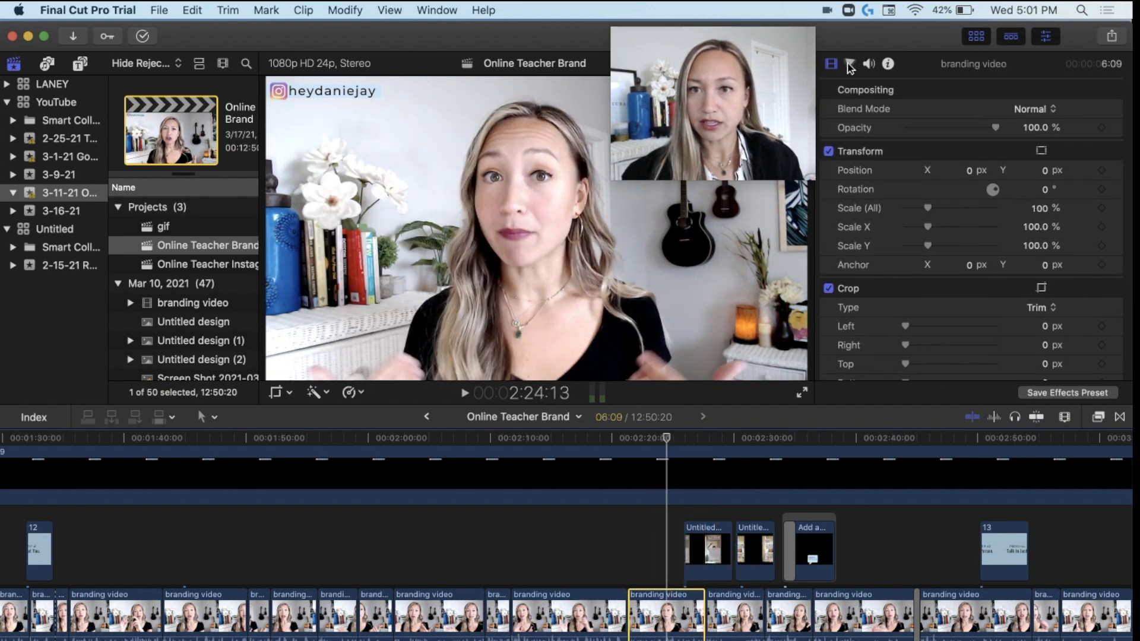
In the Color Board's Saturation pane, pull the Shadows puck down to -9%.
click(850, 64)
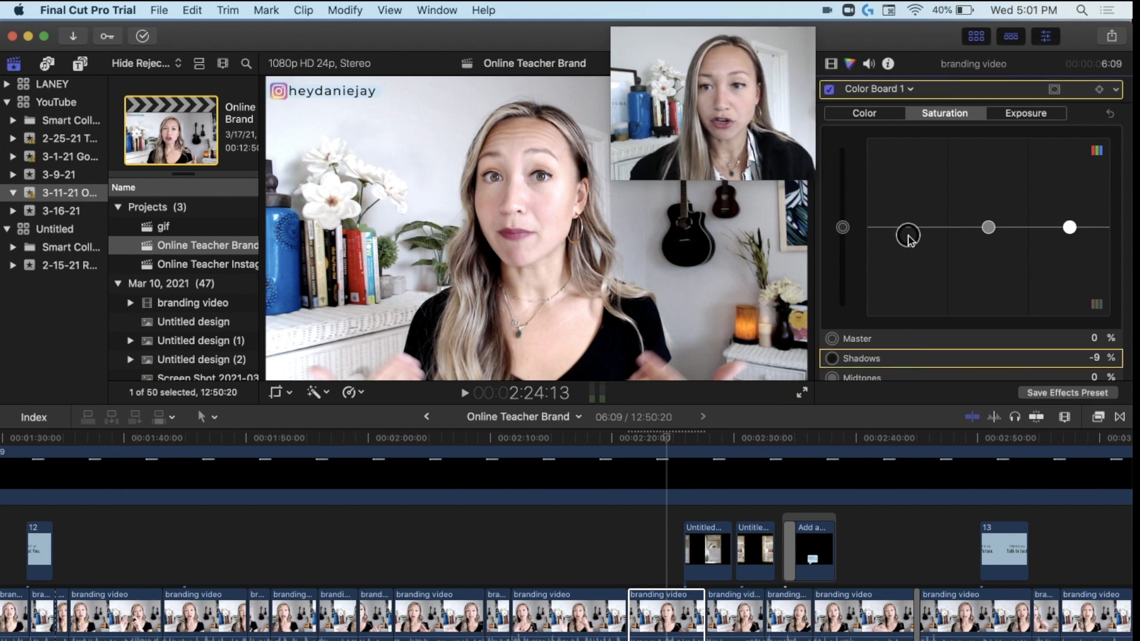
drag(907, 234, 907, 205)
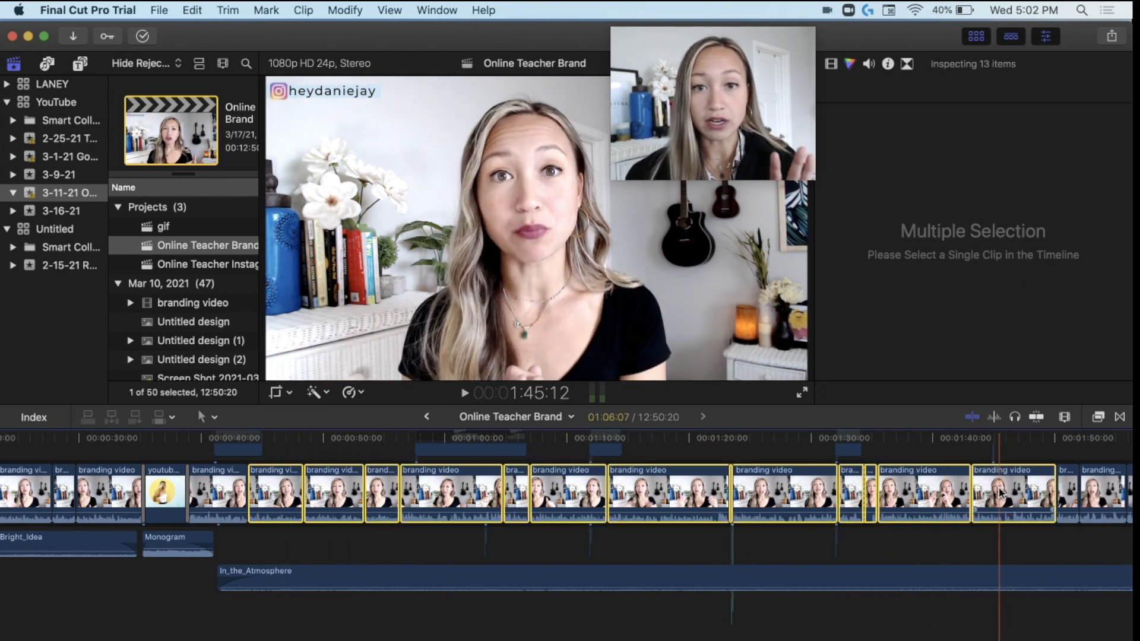
click(191, 11)
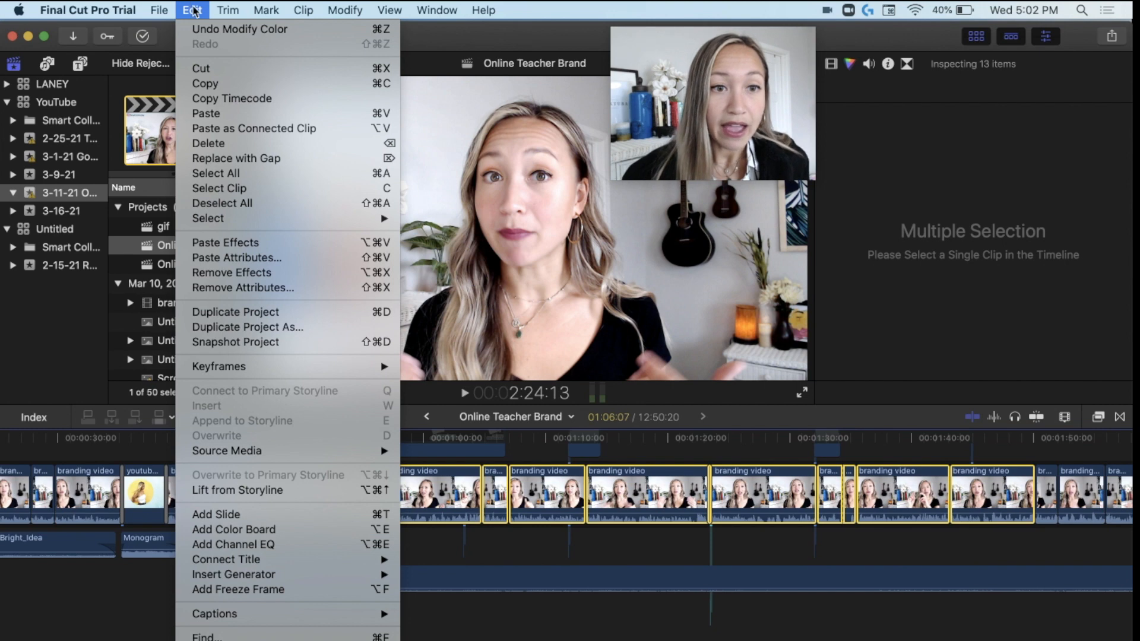
mouse_move(247, 242)
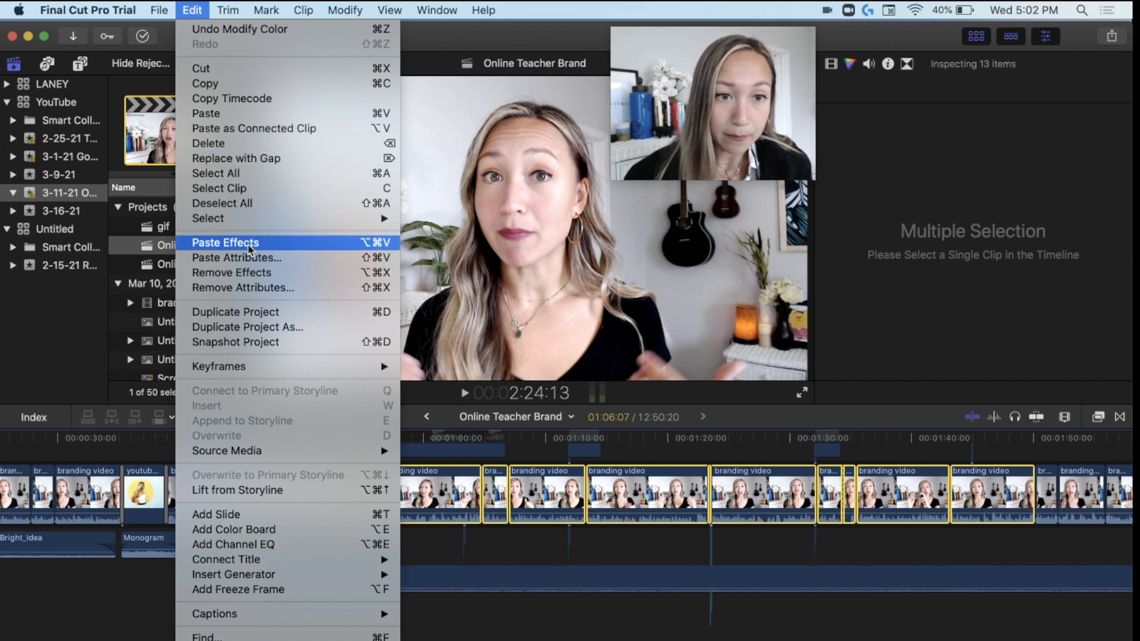
mouse_move(247, 257)
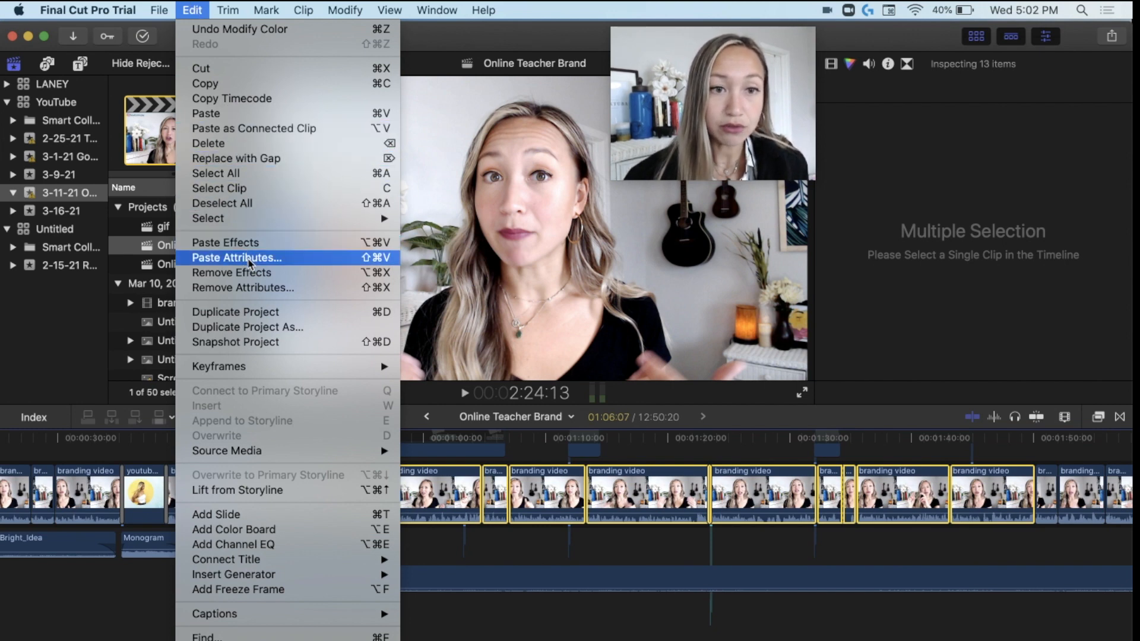
click(236, 257)
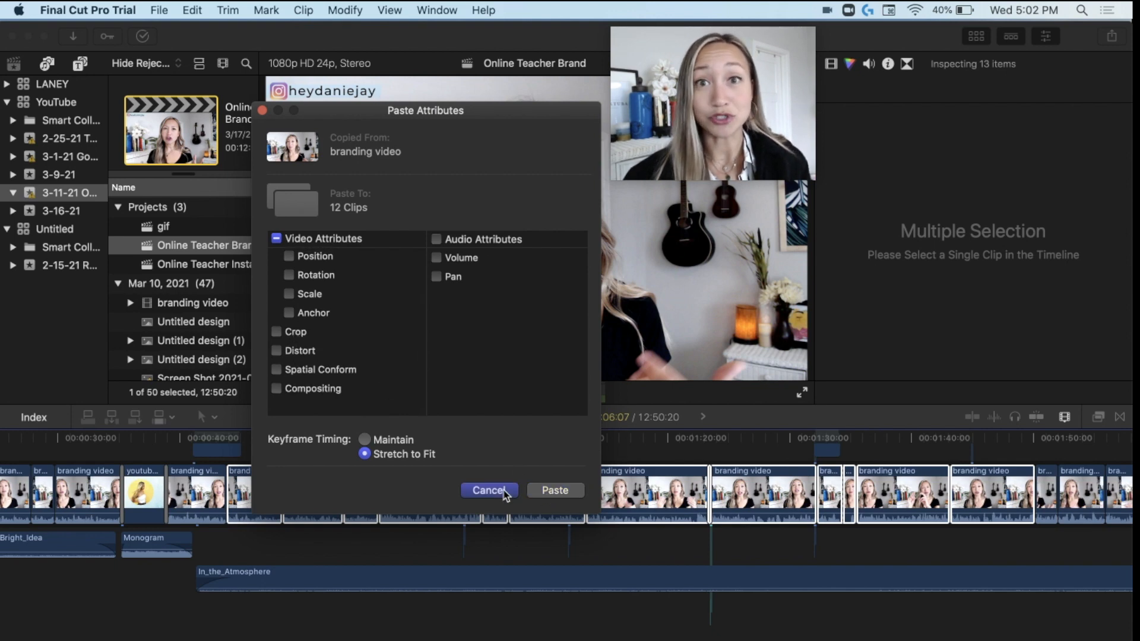
click(489, 491)
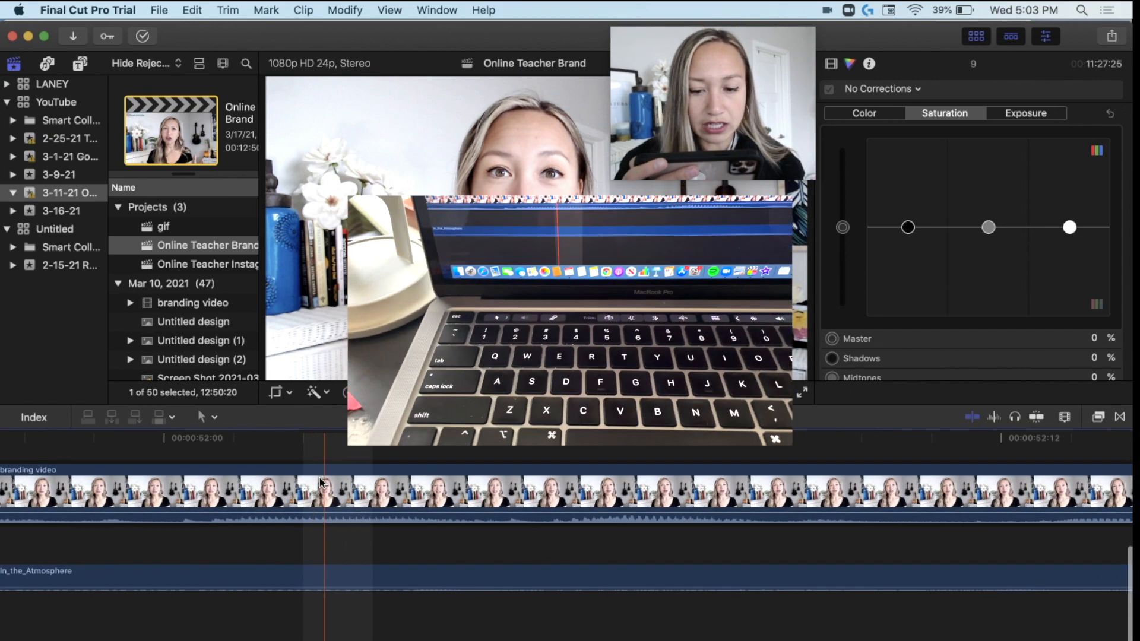
click(313, 491)
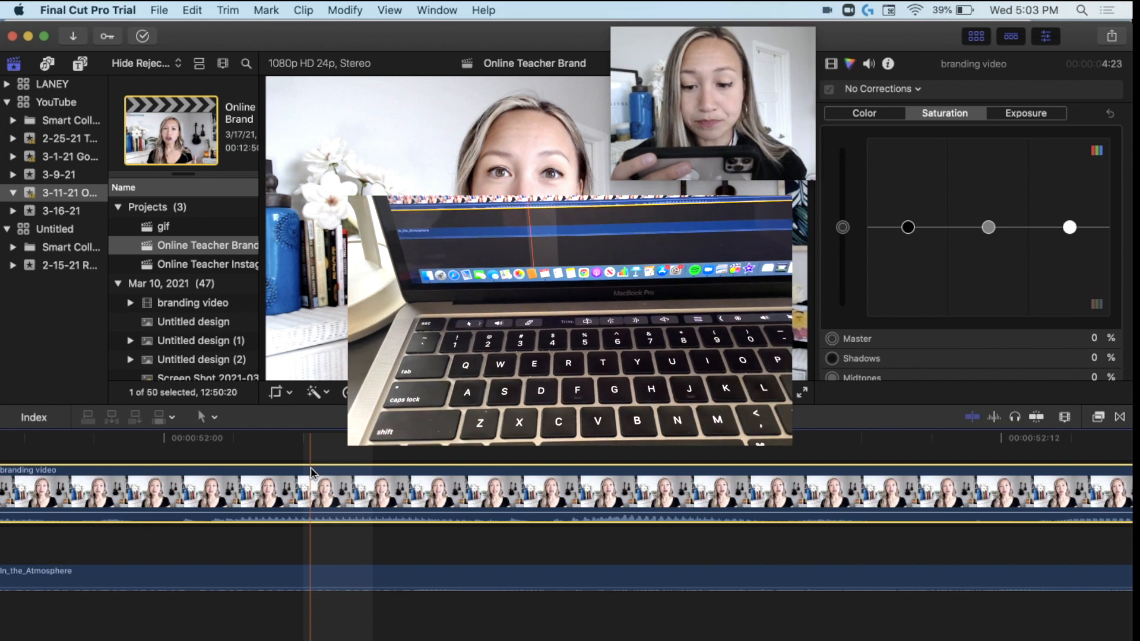